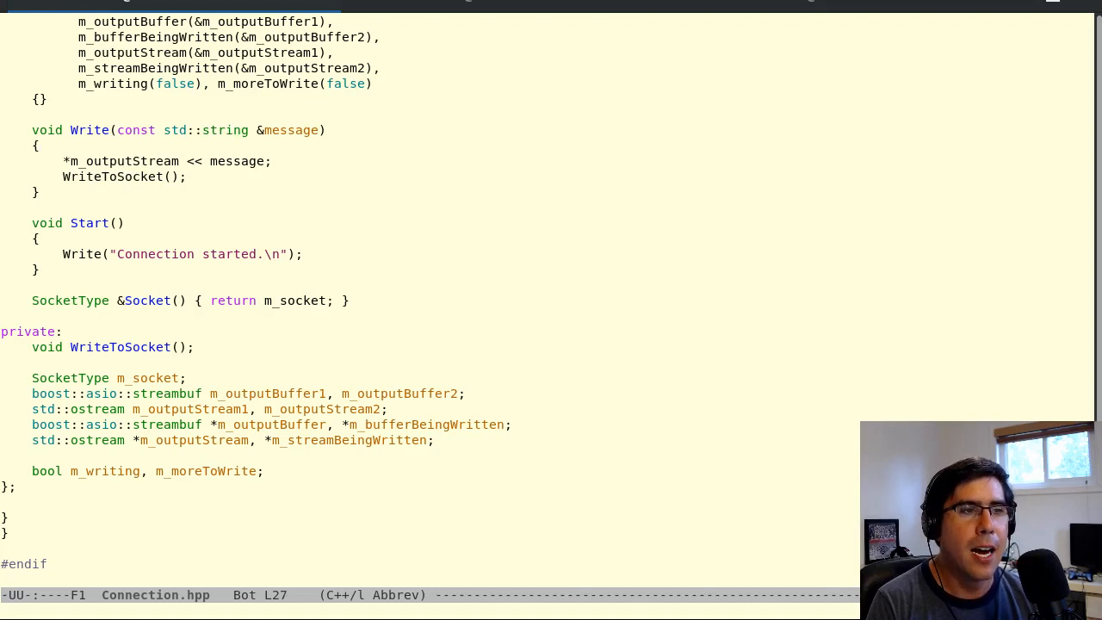
- Insert blank lines above the Write method in Connection.hpp
{"action": "left_click", "coordinate": [228, 130]}
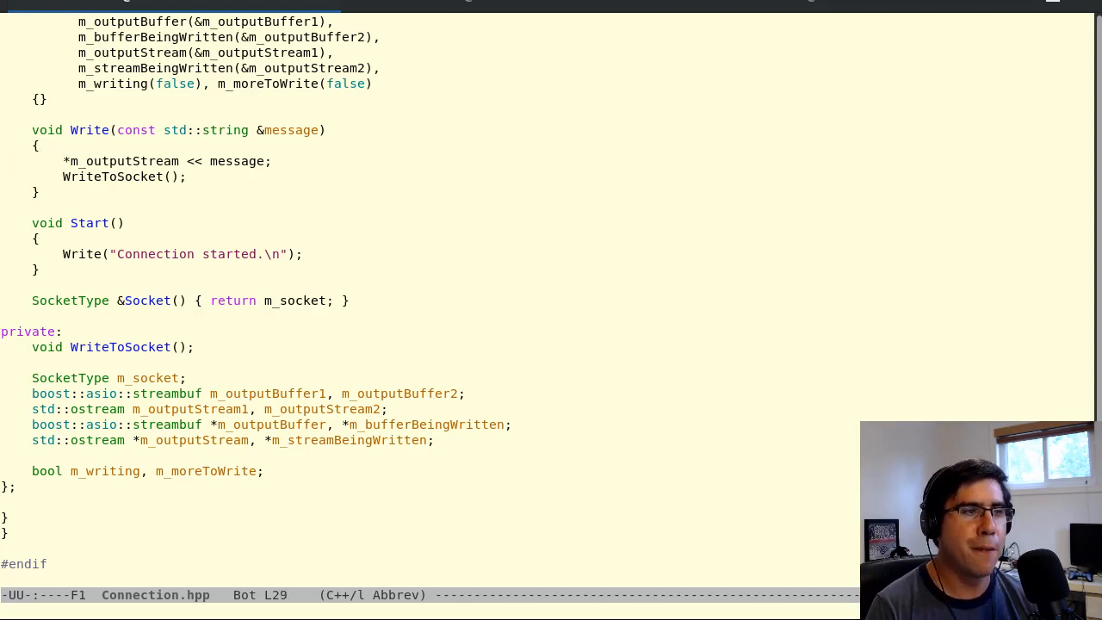
{"action": "key", "text": "Up"}
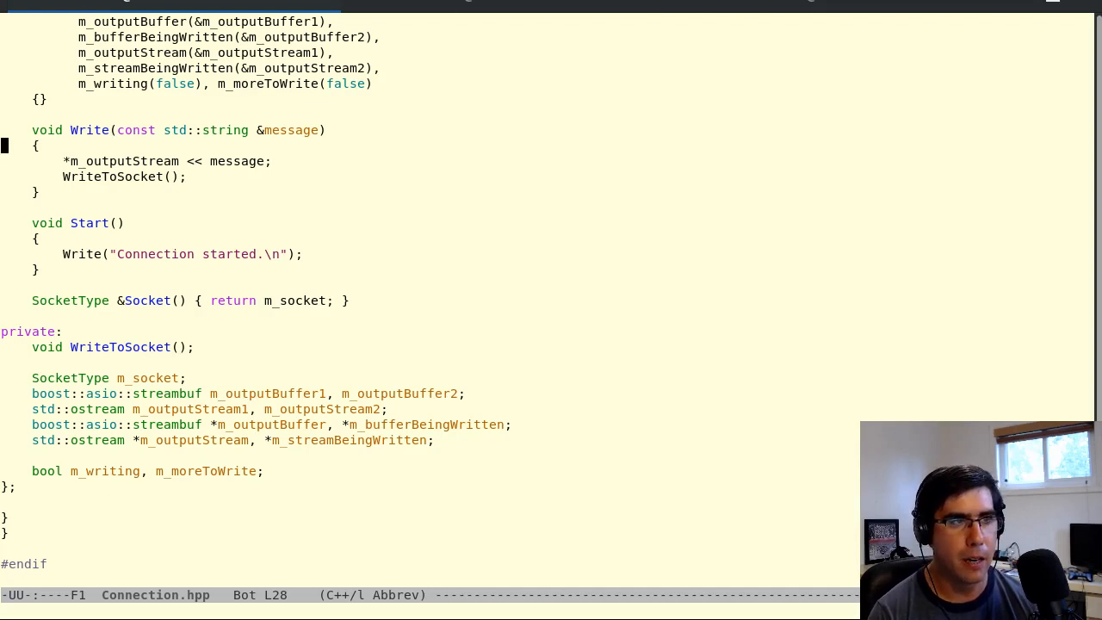
{"action": "key", "text": "up"}
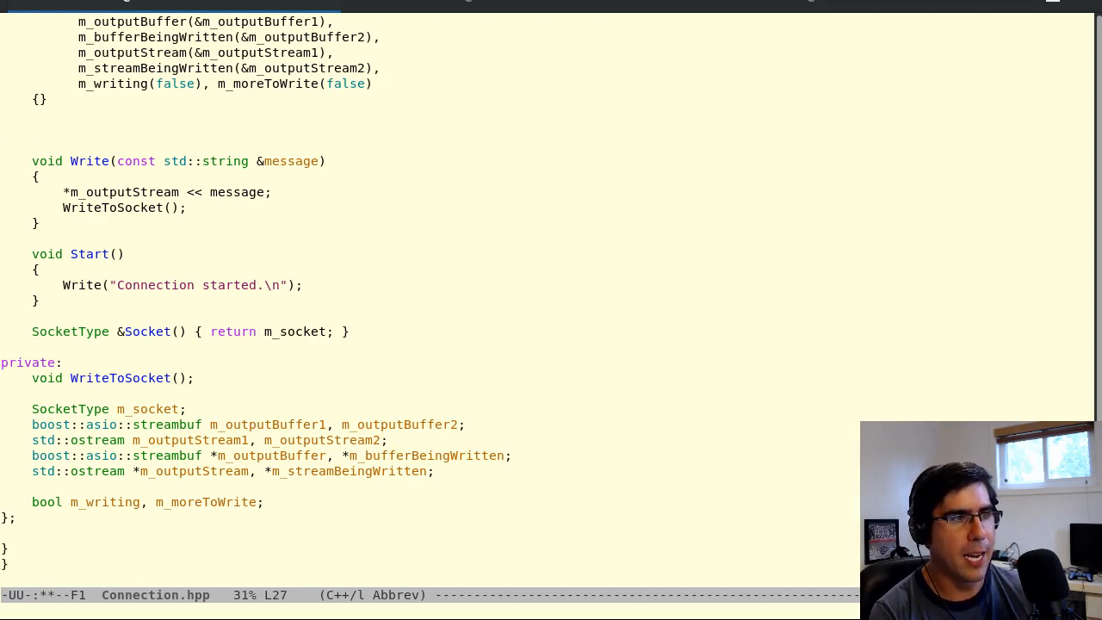
- Declare void Foo(int) and void Foo(float) above Write and call Foo(4) inside it
{"action": "type", "text": "void Foo(int);"}
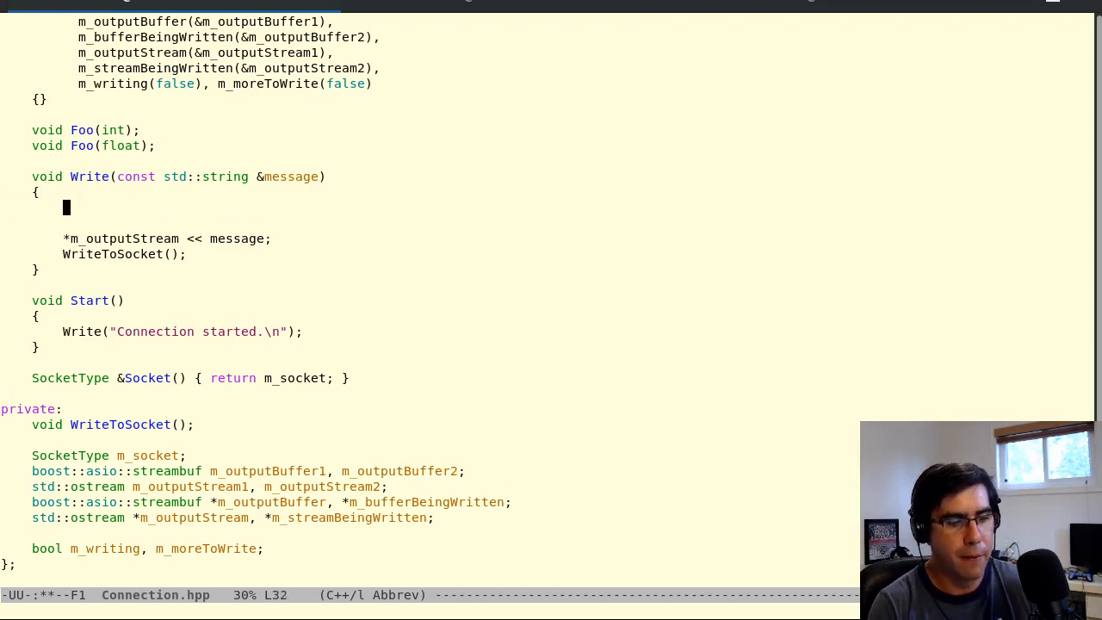
{"action": "type", "text": "Foo(4);p"}
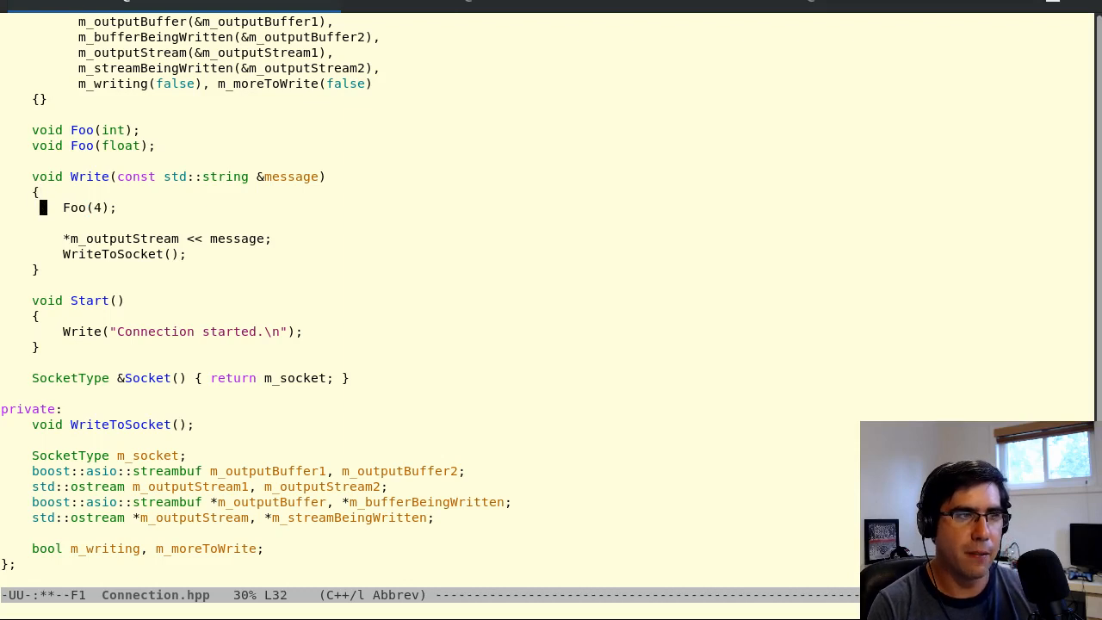
{"action": "type", "text": ".0"}
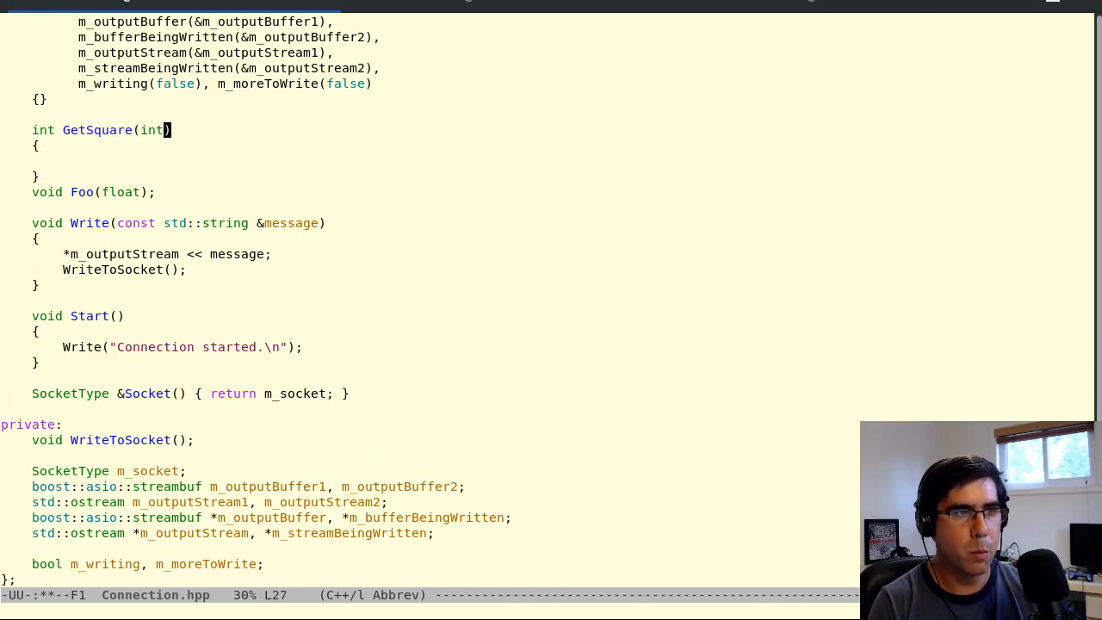
- Rewrite the declarations as int and float GetSquare overloads returning value * value
{"action": "type", "text": "value"}
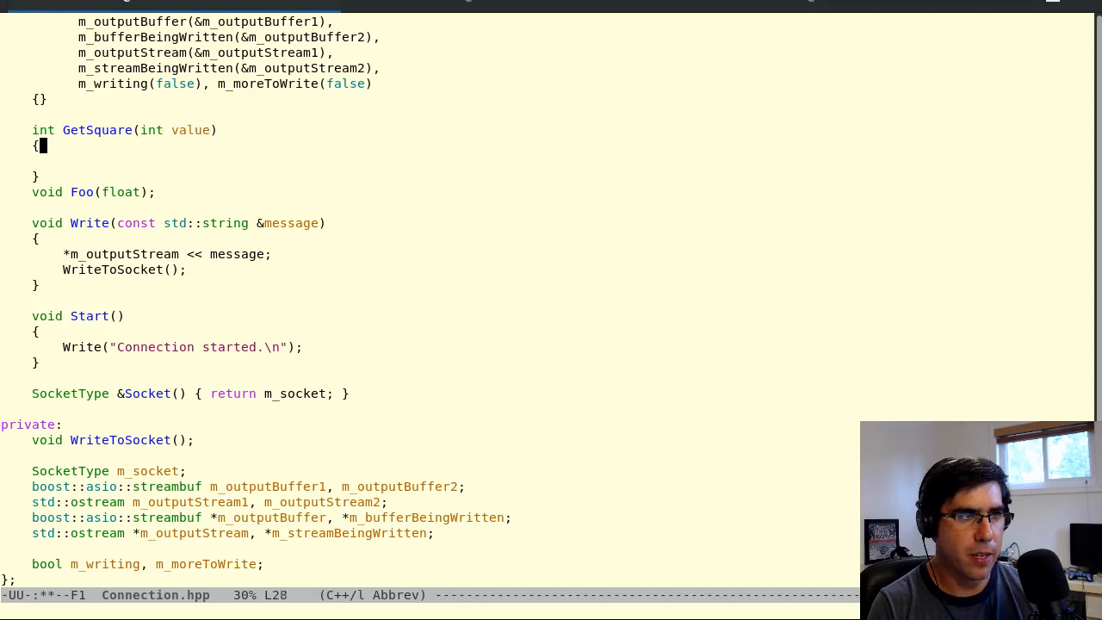
{"action": "type", "text": "return value * value;"}
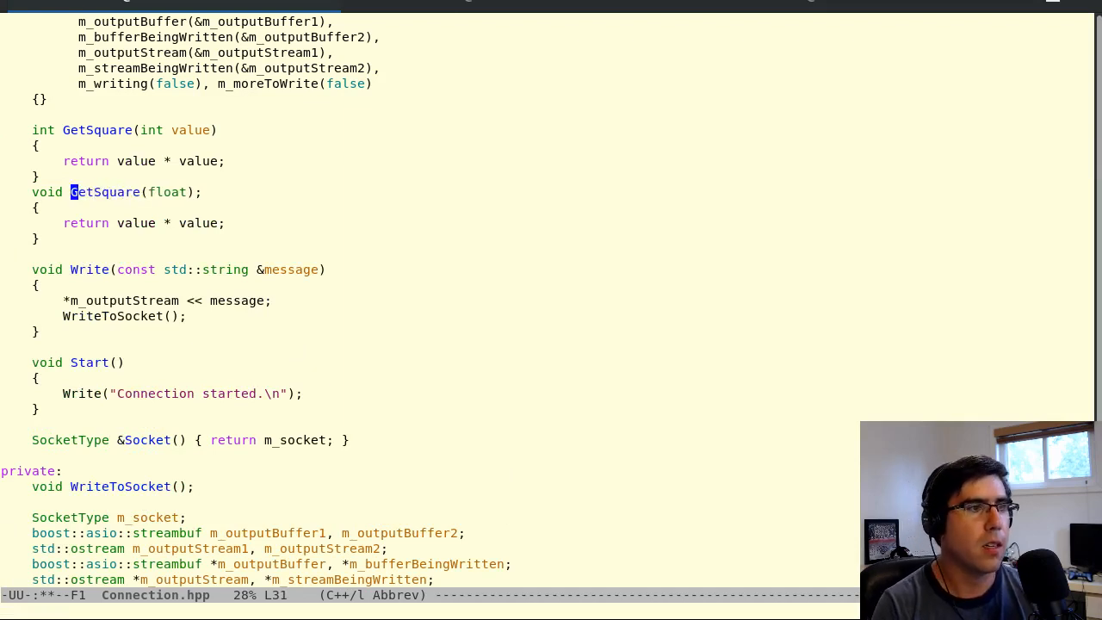
{"action": "type", "text": "float"}
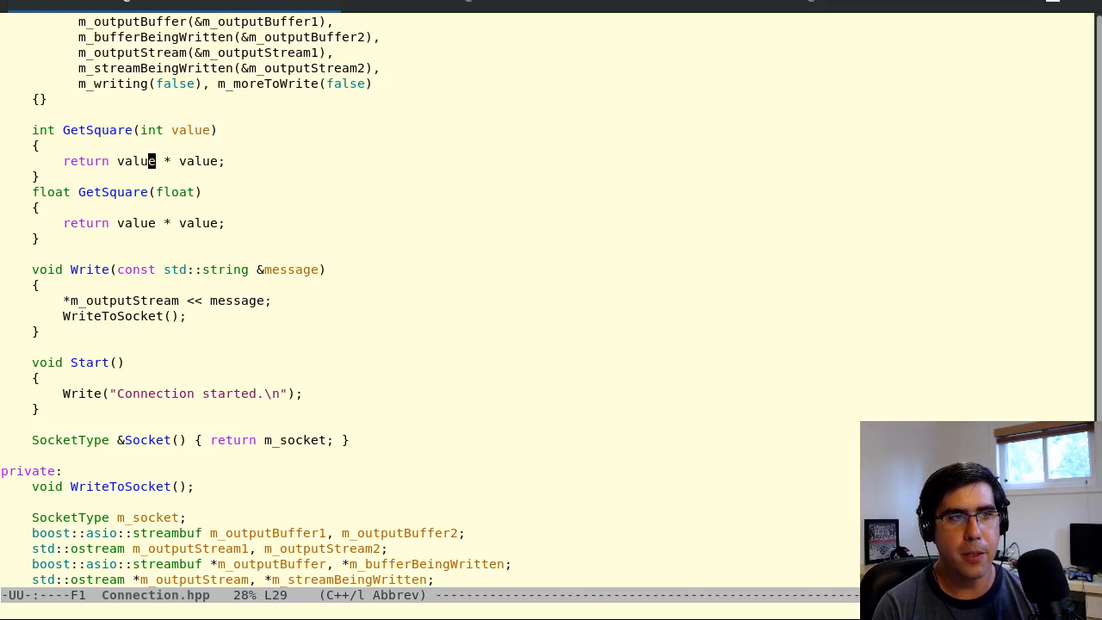
{"action": "mouse_move", "coordinate": [179, 161]}
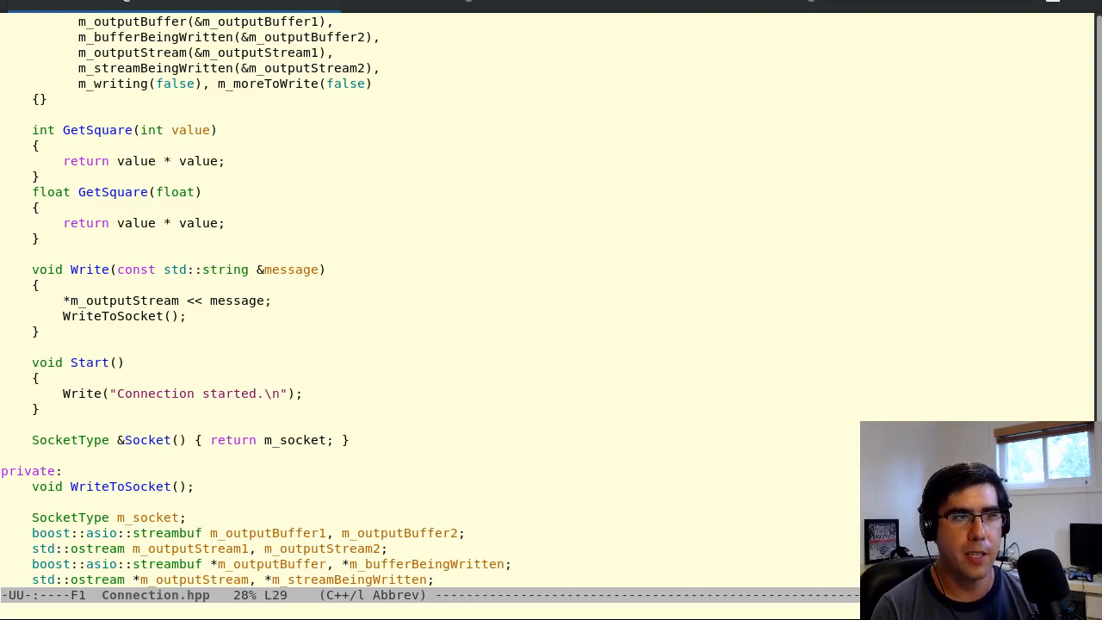
- Make room for a new function below the GetSquare overloads
{"action": "left_click", "coordinate": [160, 161]}
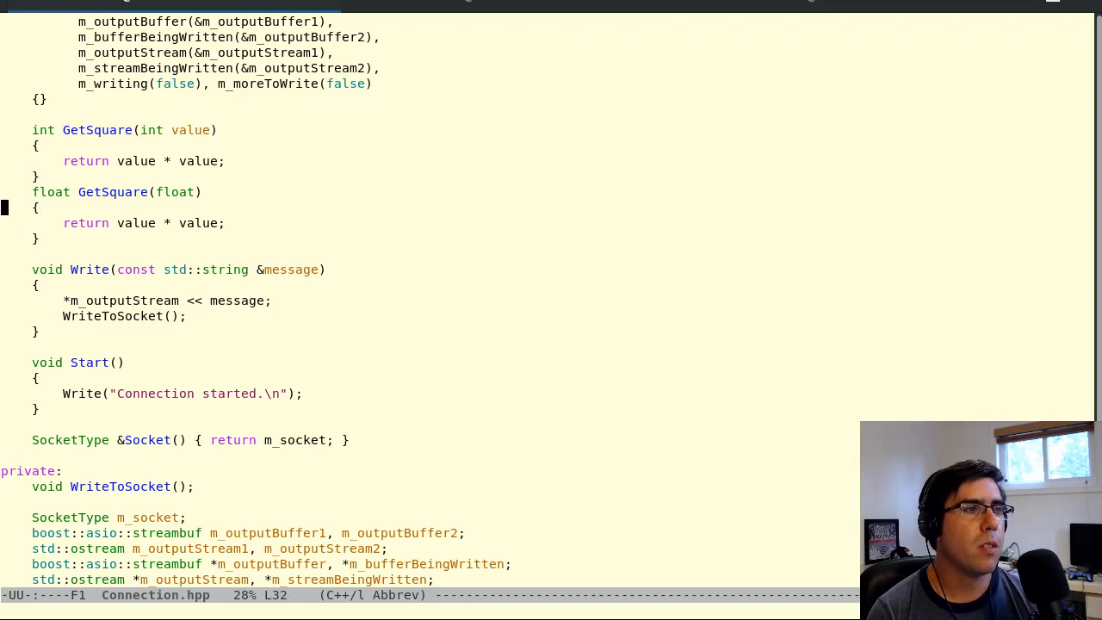
{"action": "key", "text": "up"}
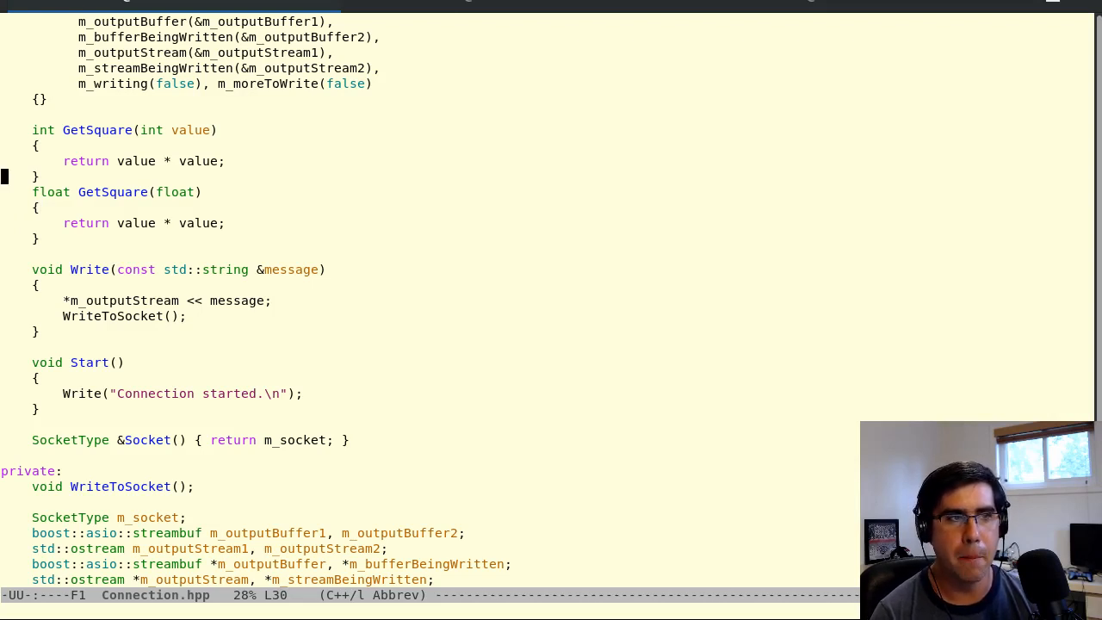
{"action": "key", "text": "up"}
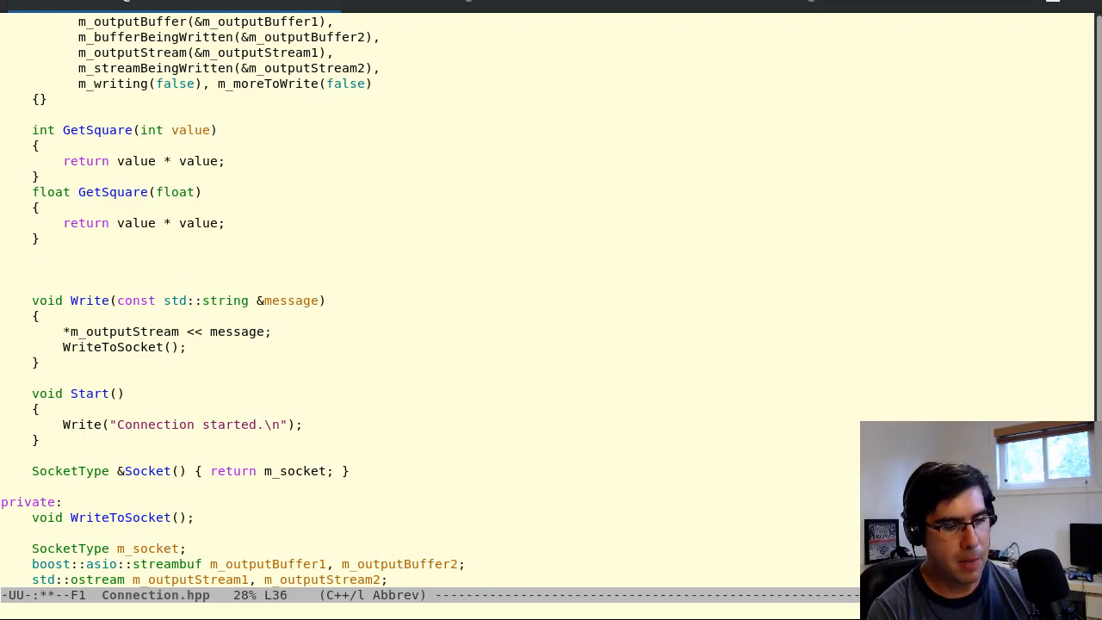
- Write template <class T> T GetSquare(T value) { return value * value; }
{"action": "type", "text": "template <"}
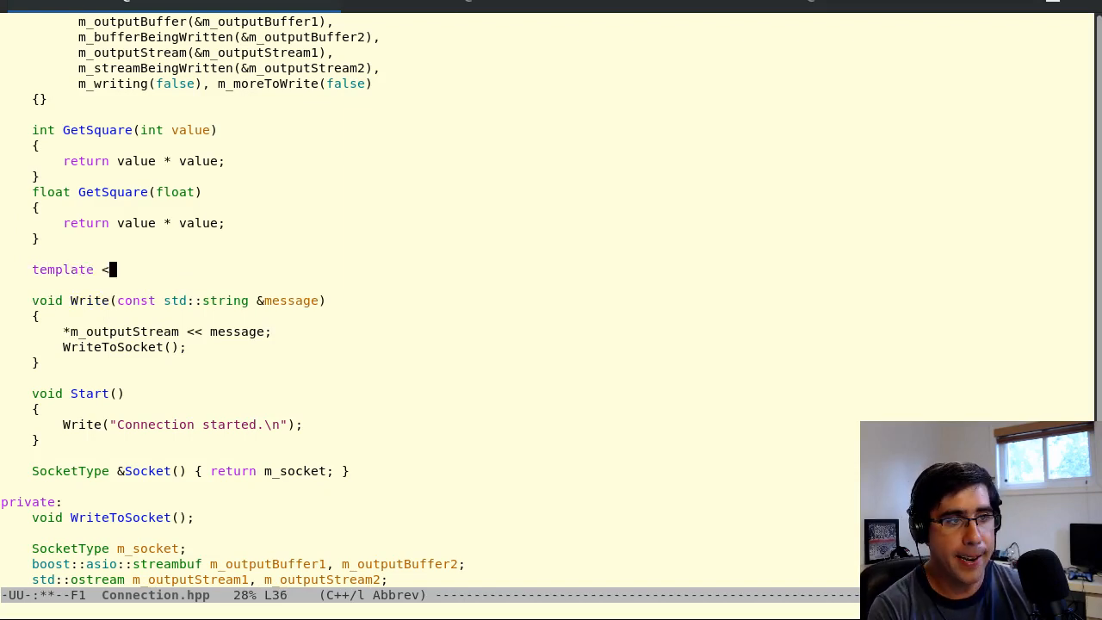
{"action": "type", "text": "class T>"}
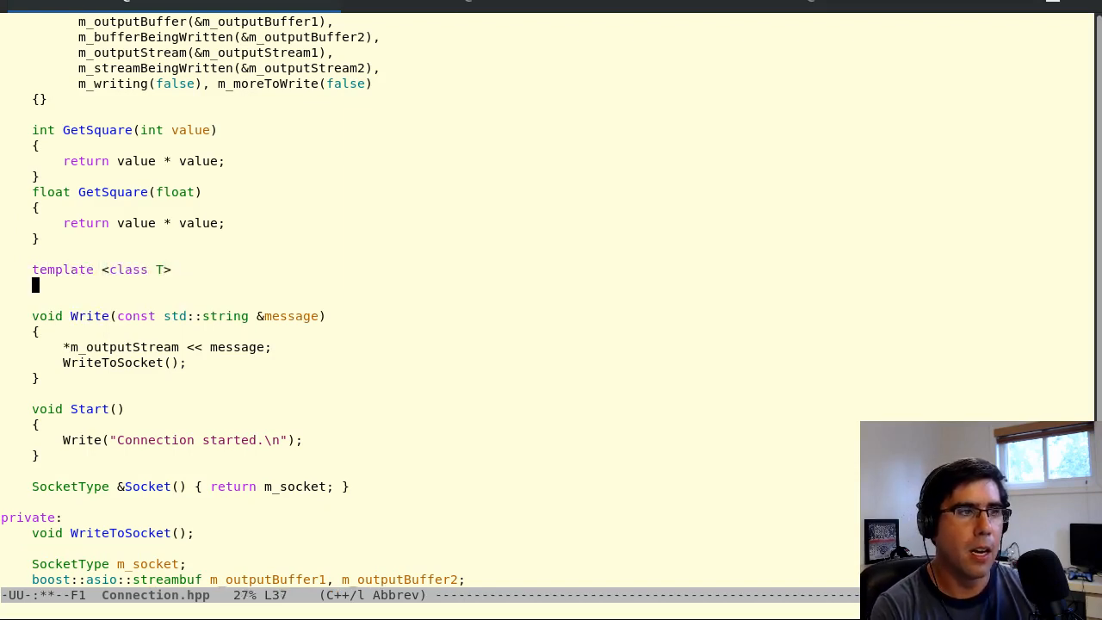
{"action": "type", "text": "T GetS"}
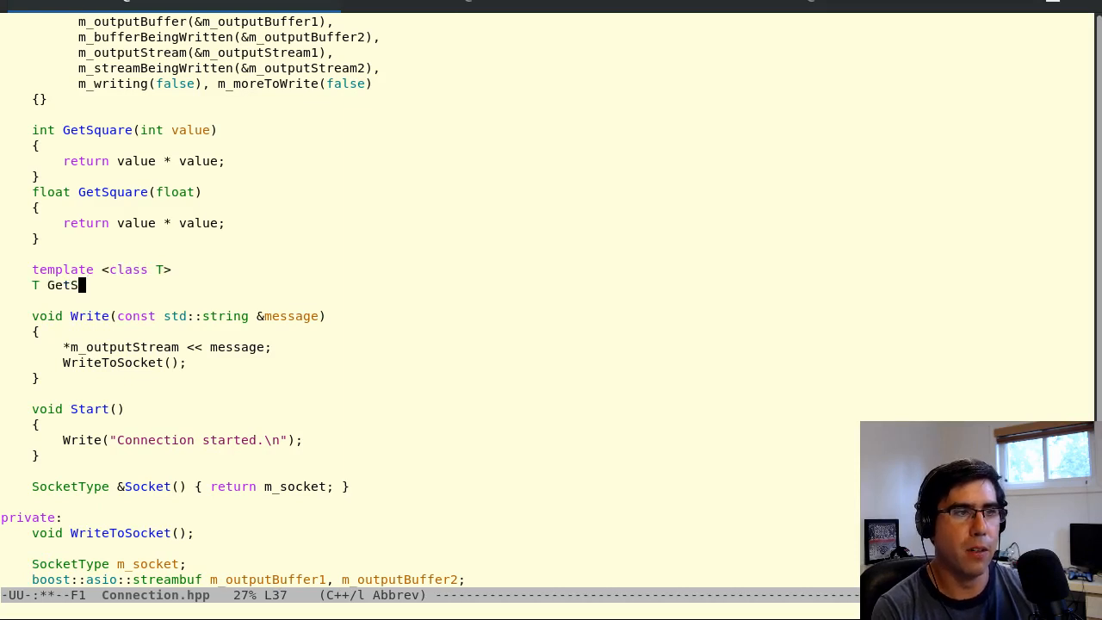
{"action": "type", "text": "quare"}
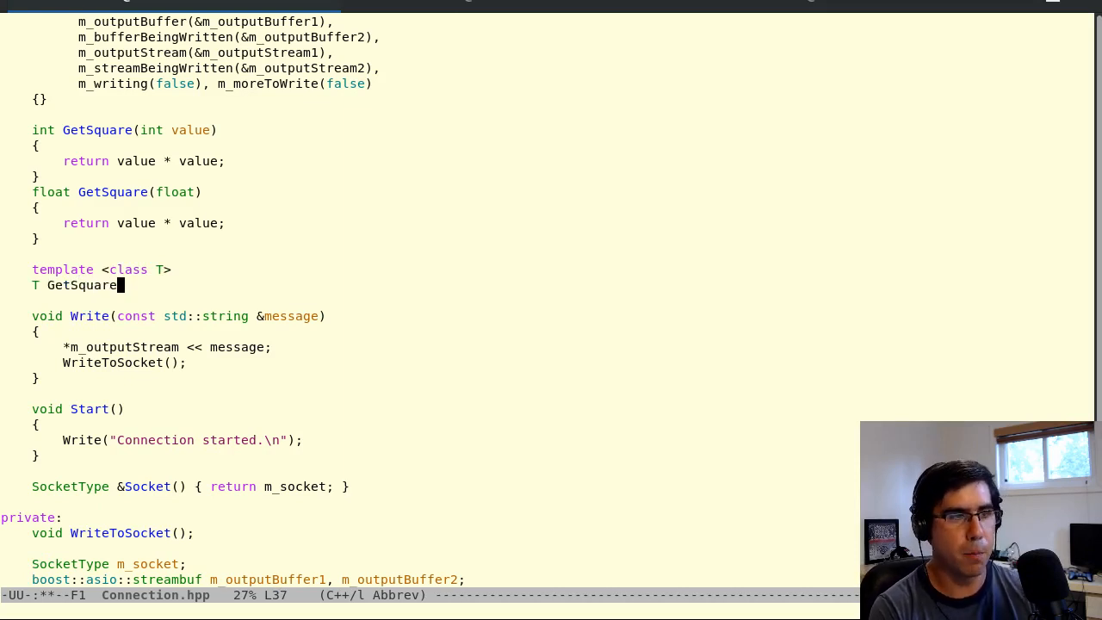
{"action": "type", "text": "(T value"}
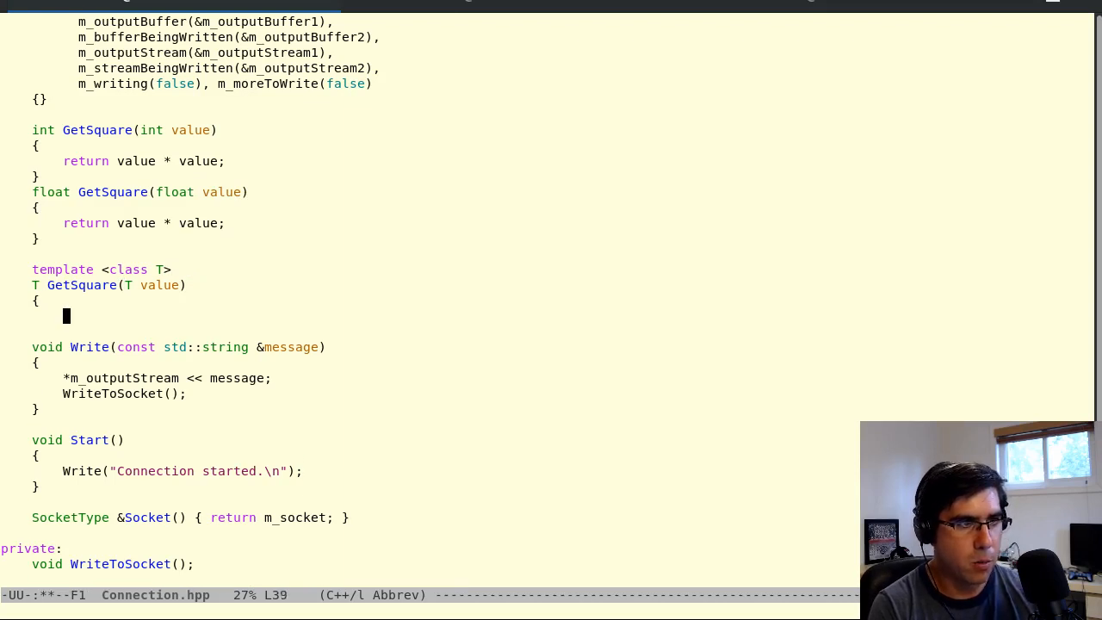
{"action": "type", "text": "retu"}
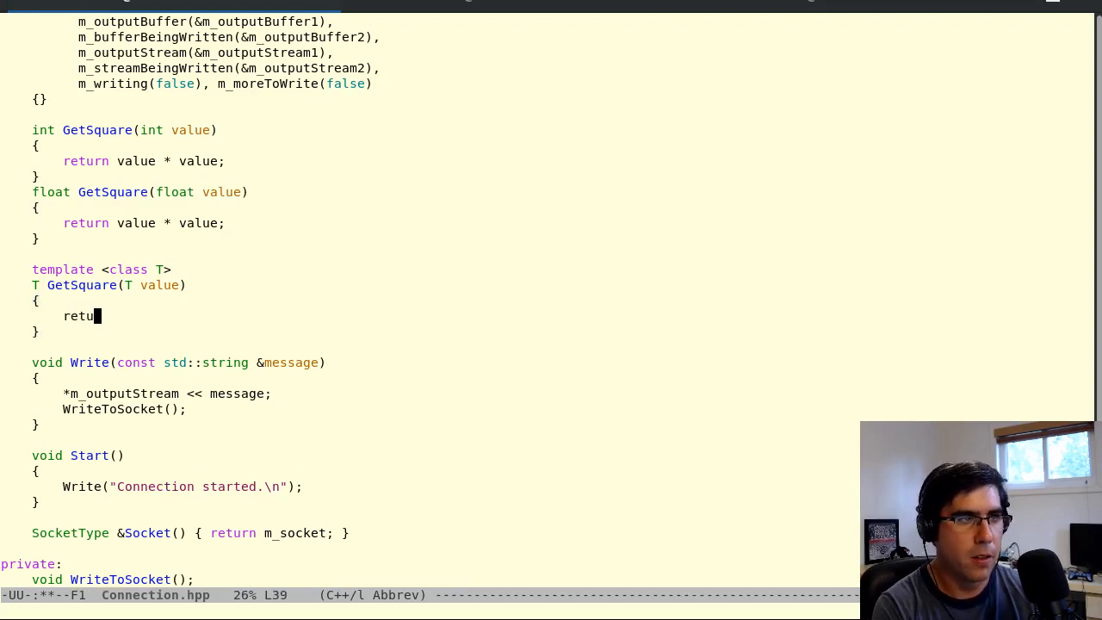
{"action": "type", "text": "rn value * value;"}
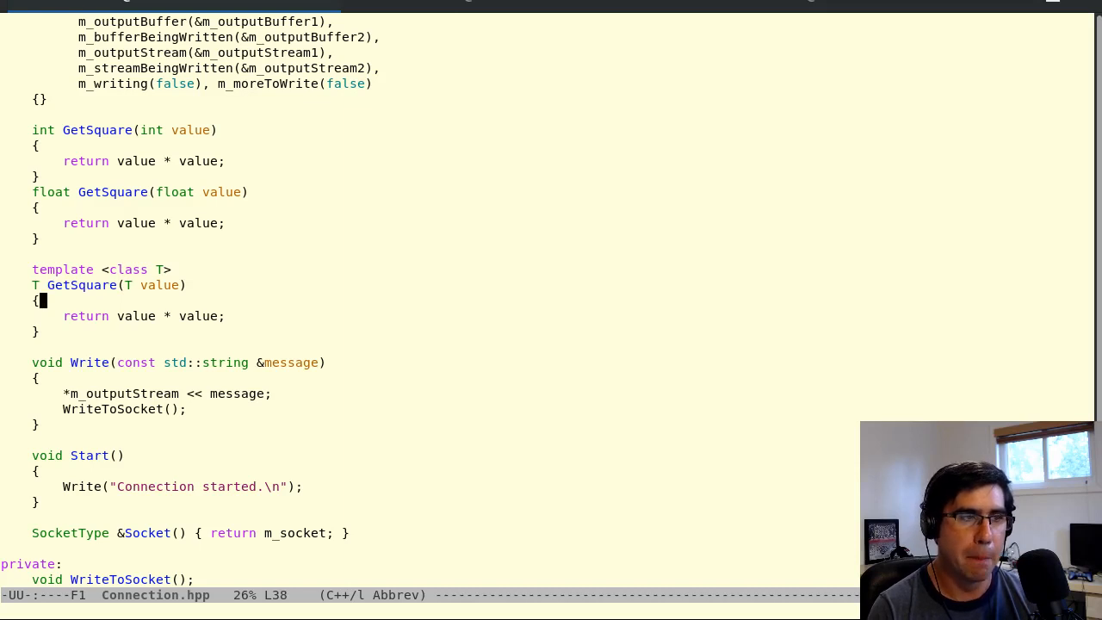
- Move down into Write, leaving a blank line inside it
{"action": "key", "text": "down"}
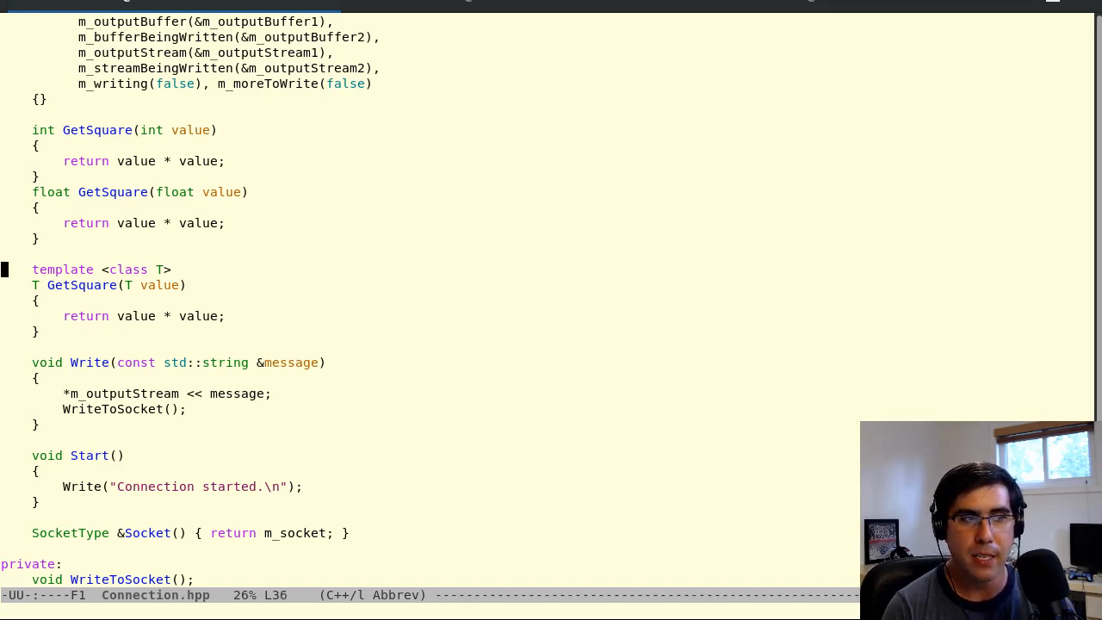
{"action": "key", "text": "down"}
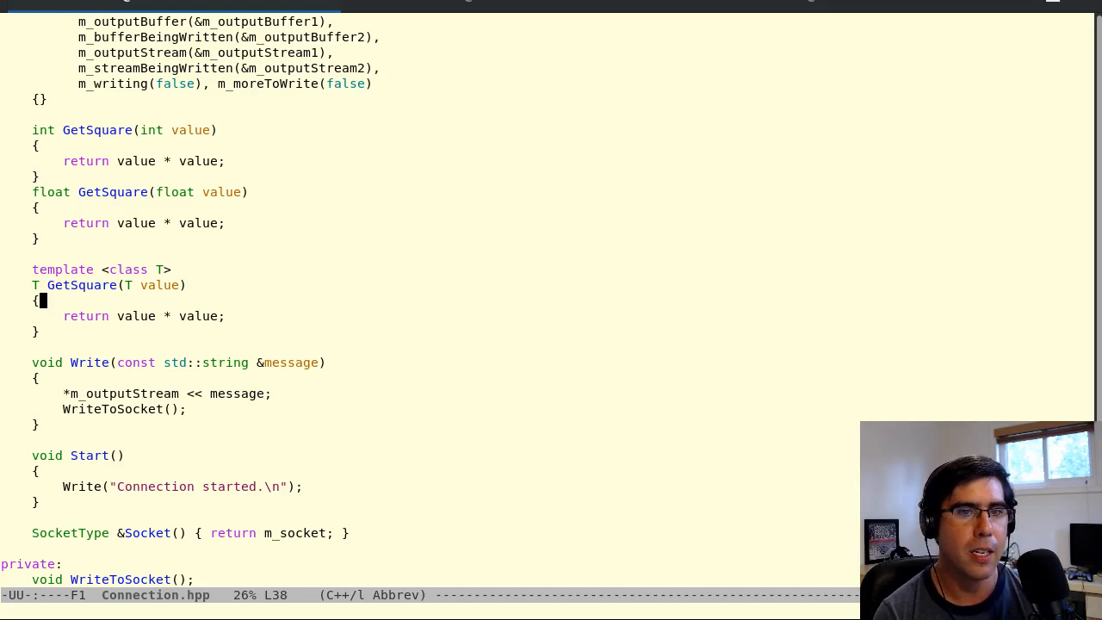
{"action": "key", "text": "Down"}
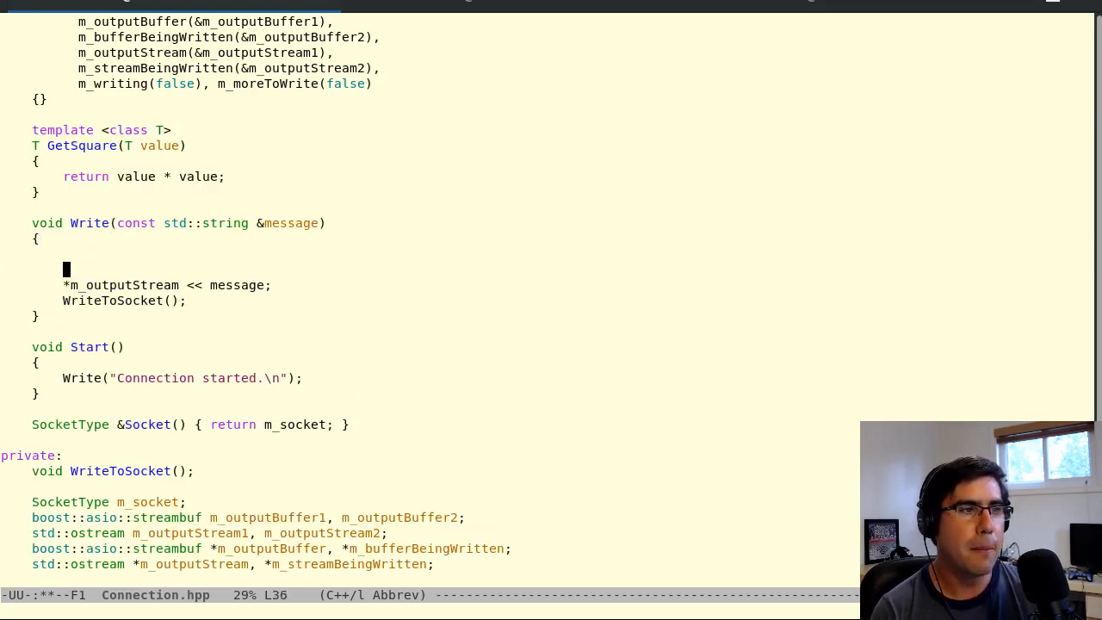
- Try GetSquare(4) with an explicit <int> argument and another templated call, then remove the additions
{"action": "type", "text": "GetSquare"}
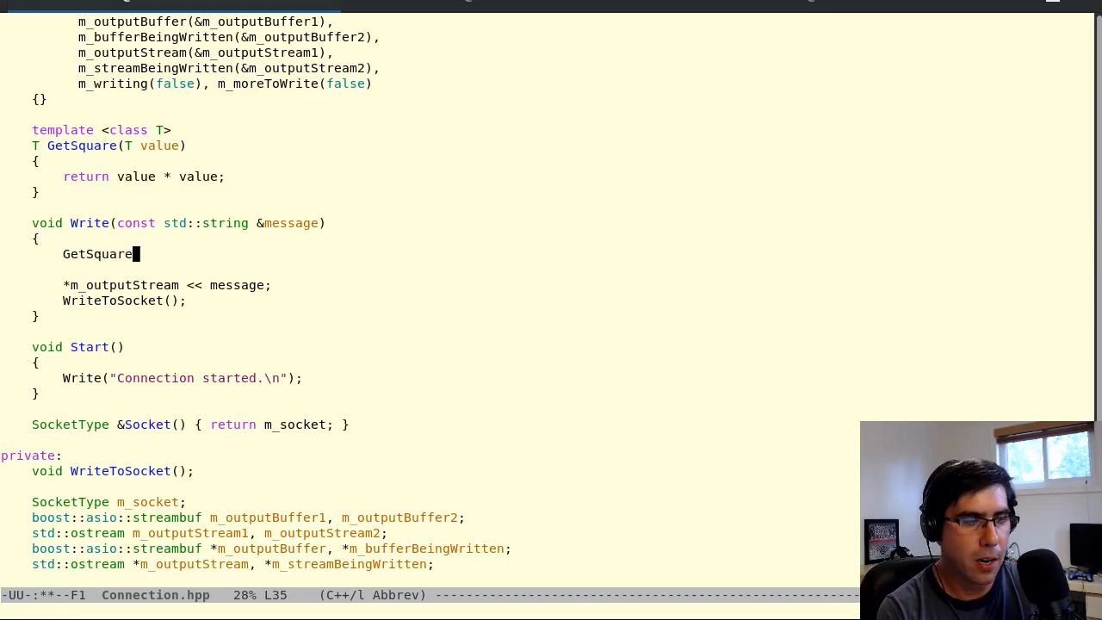
{"action": "type", "text": "(4);"}
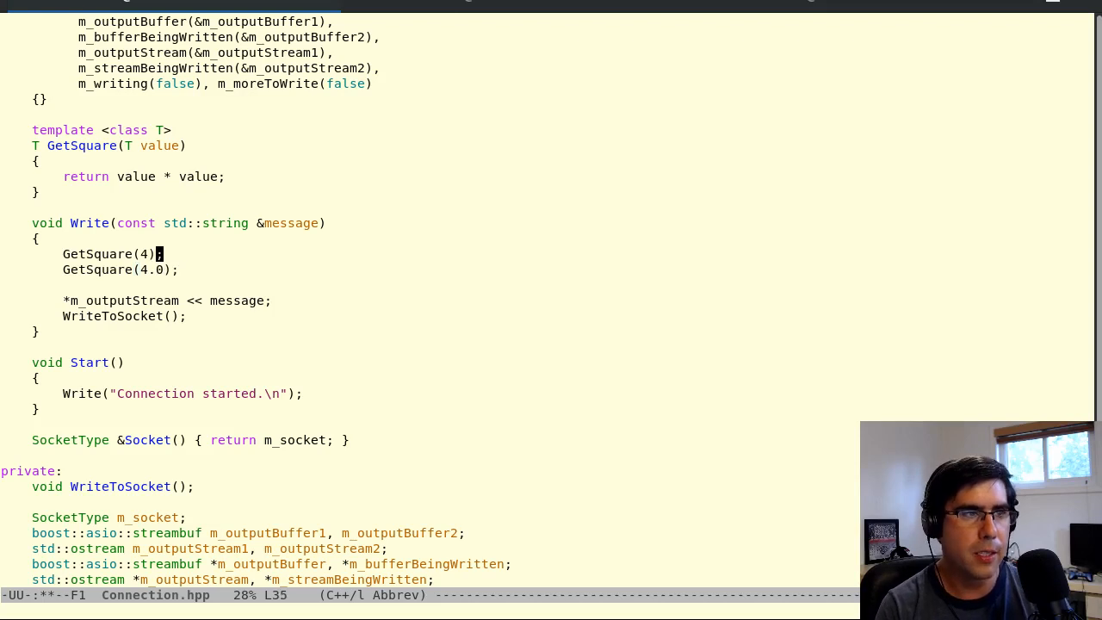
{"action": "type", "text": "<"}
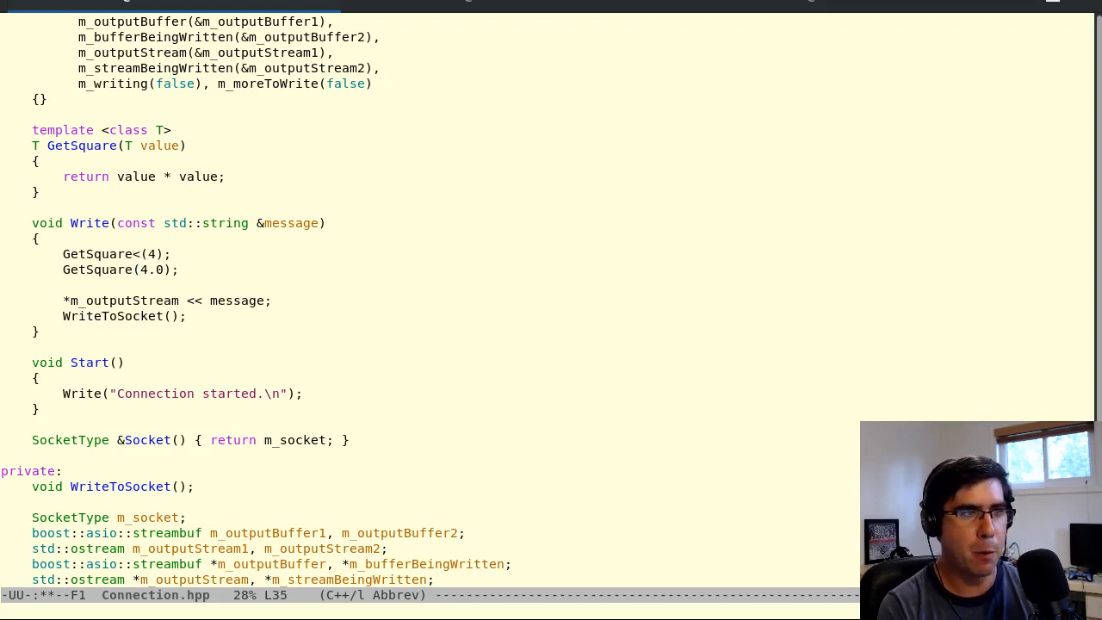
{"action": "type", "text": "int>"}
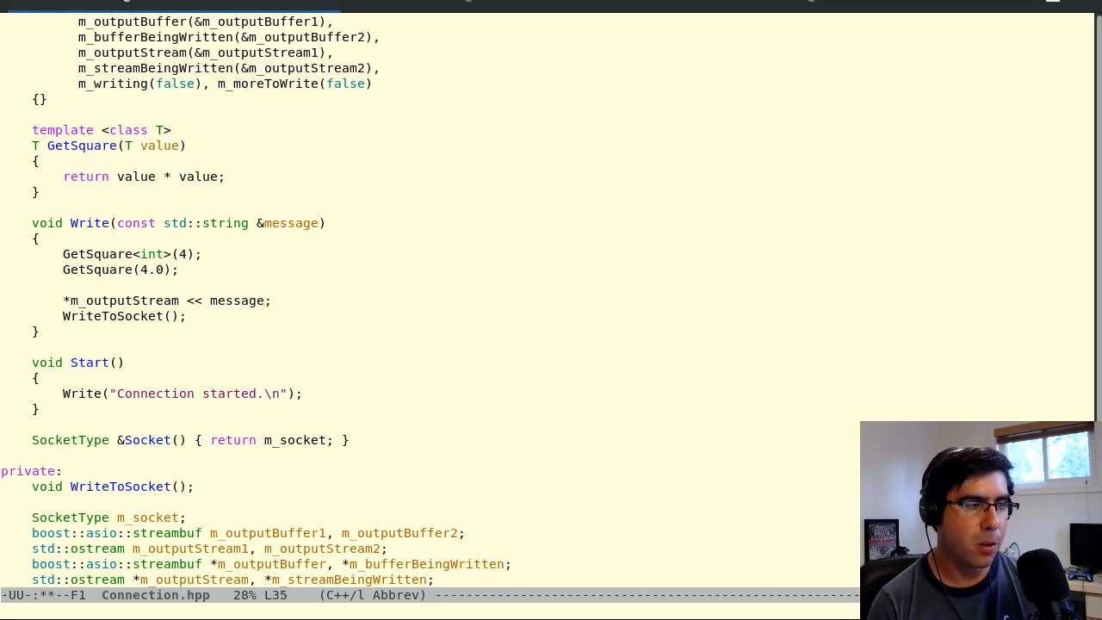
{"action": "mouse_move", "coordinate": [158, 269]}
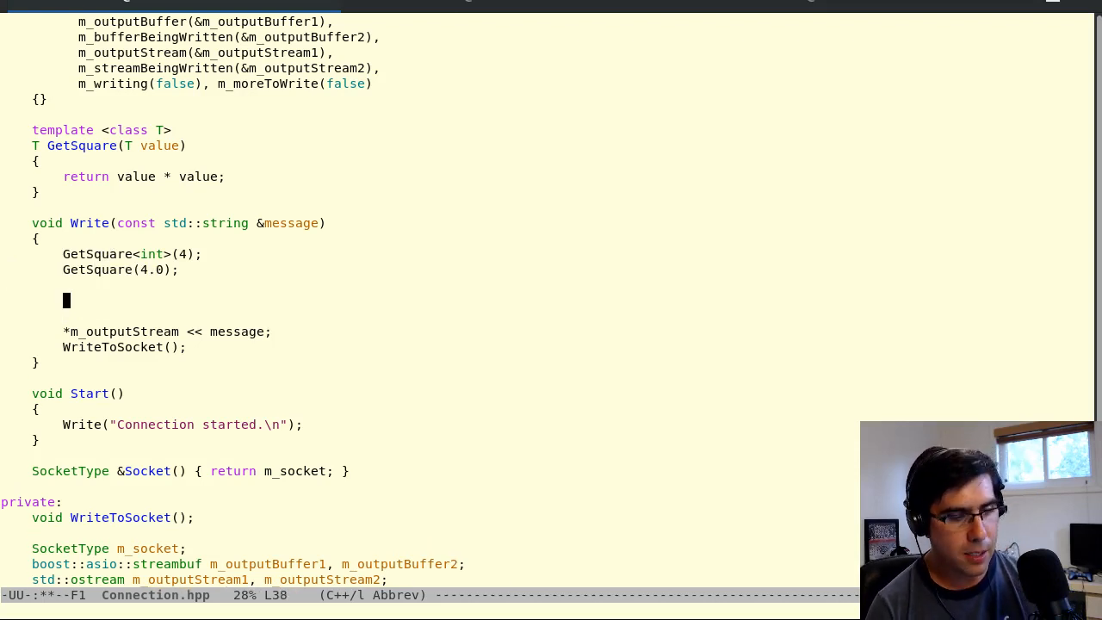
{"action": "type", "text": "GetSquare<C"}
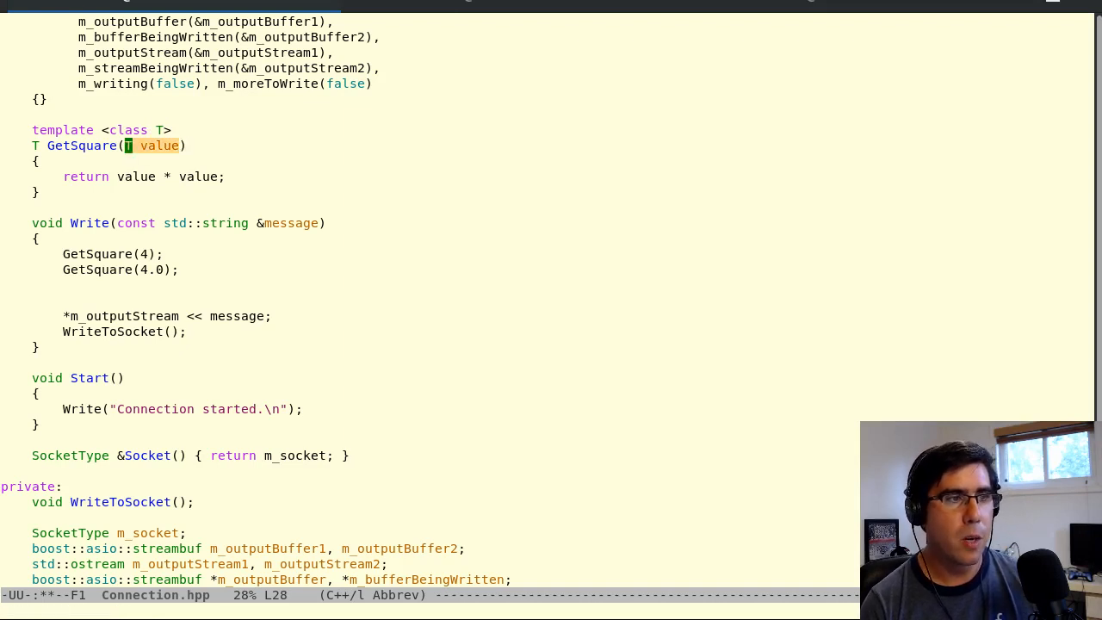
- Undo the <int> call argument and restore GetSquare's T value parameter
{"action": "key", "text": "Delete"}
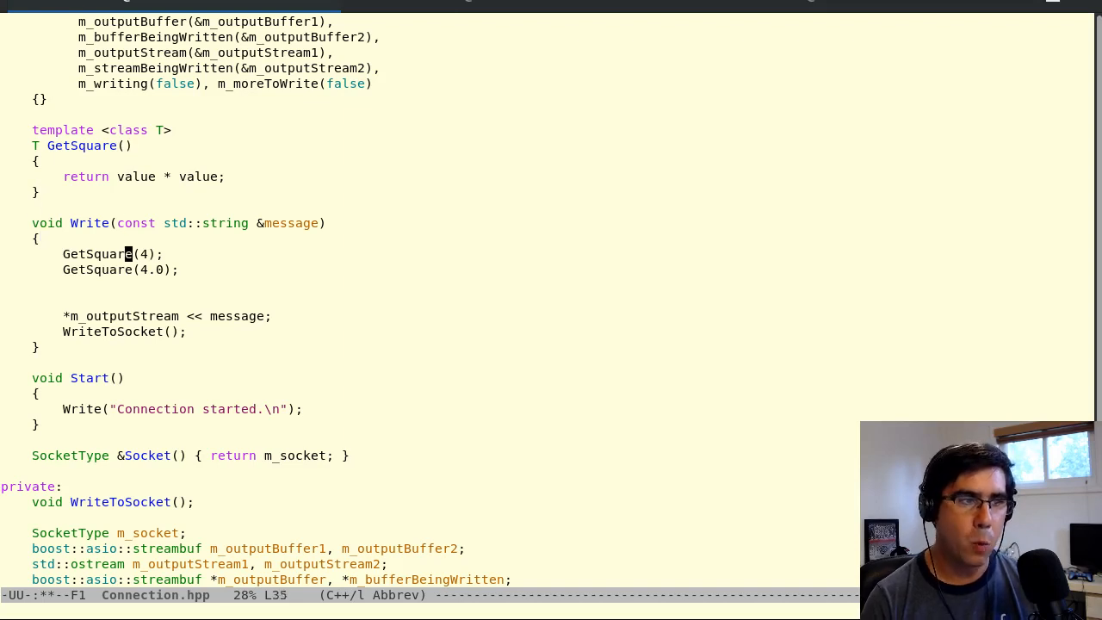
{"action": "type", "text": "<int>"}
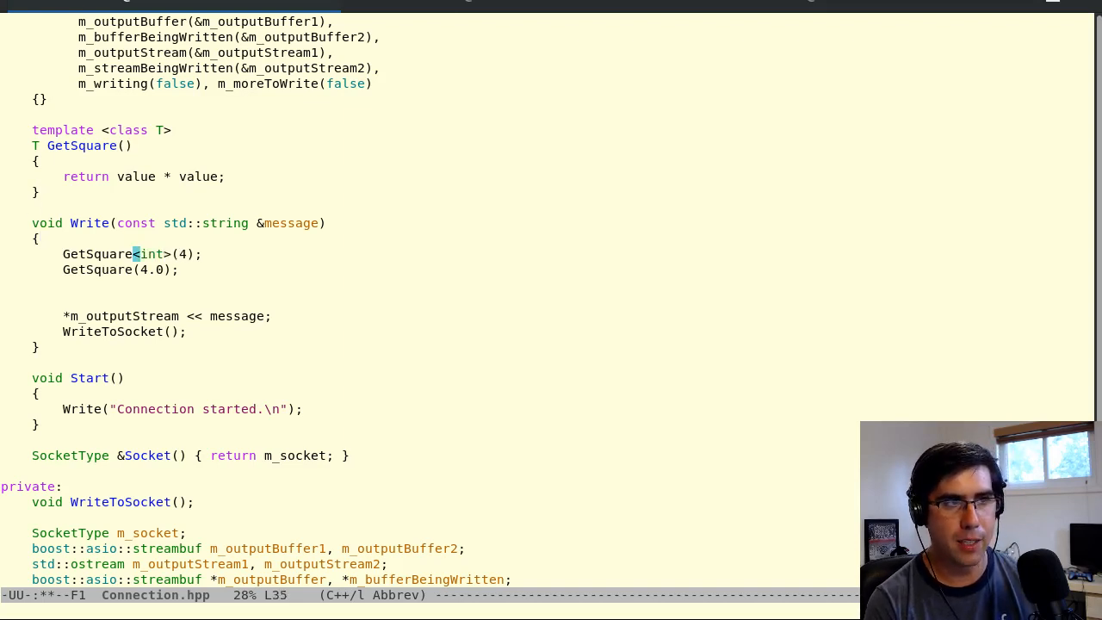
{"action": "key", "text": "Delete"}
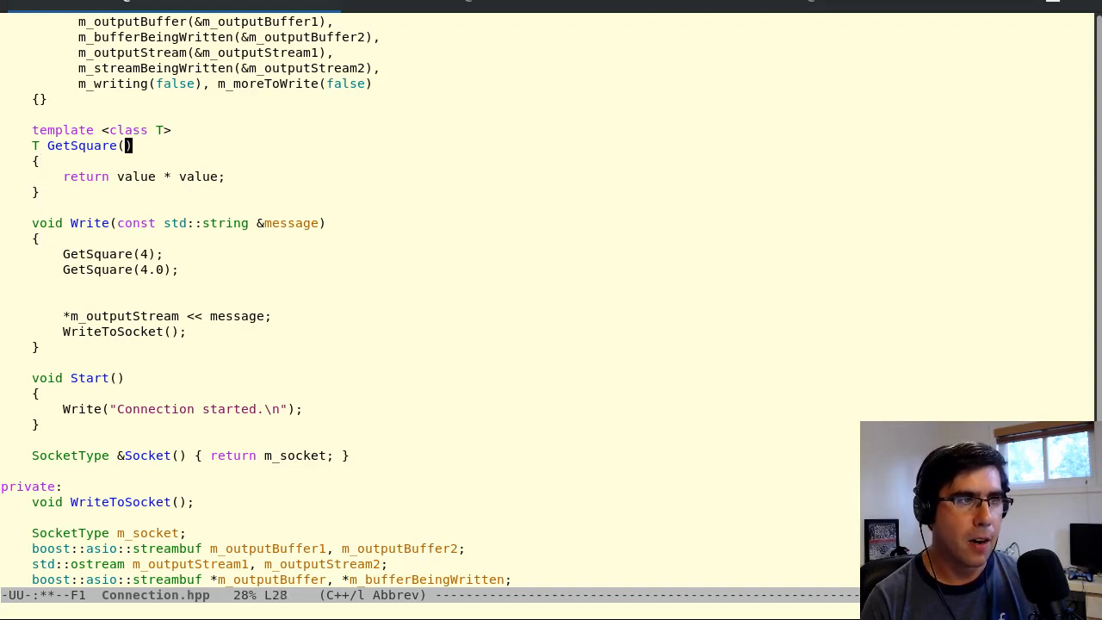
{"action": "type", "text": "T"}
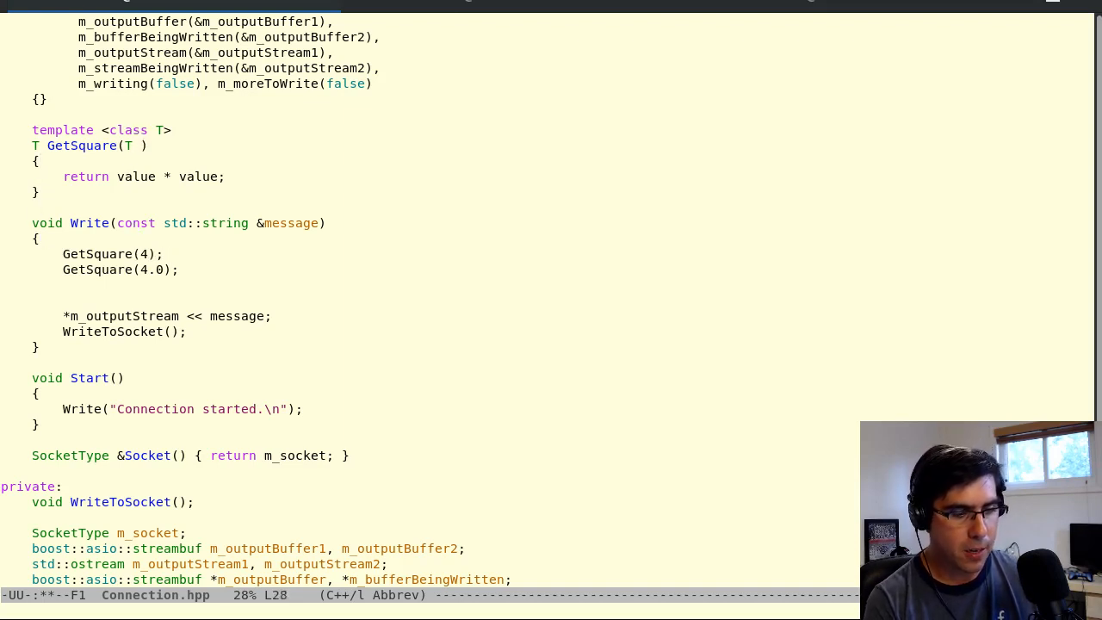
{"action": "type", "text": "value"}
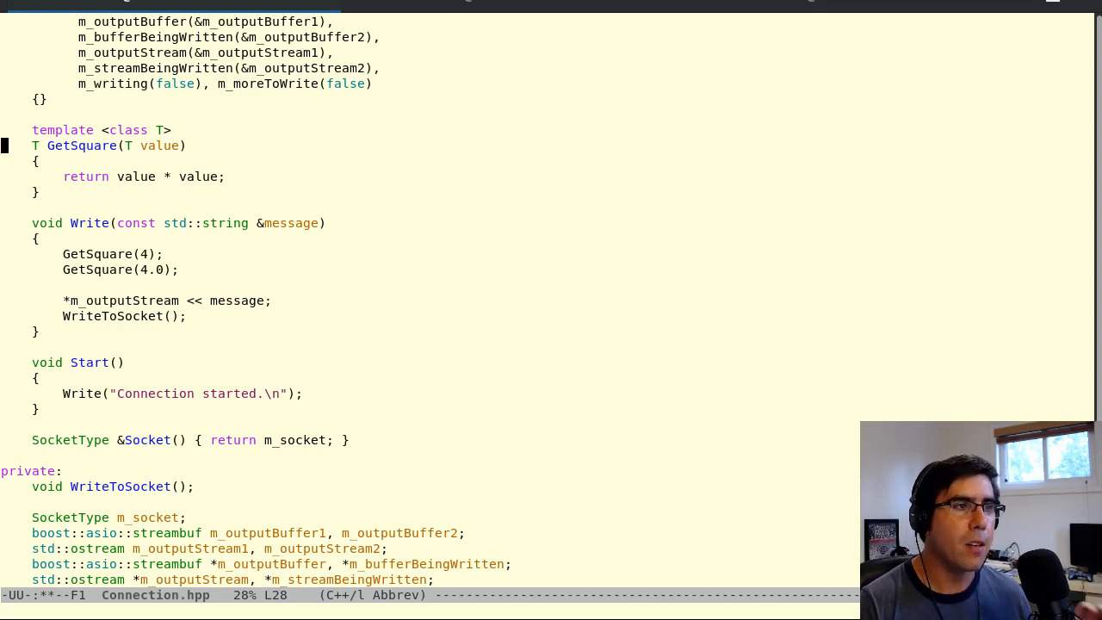
- Start a new template line below GetSquare's closing brace
{"action": "key", "text": "down"}
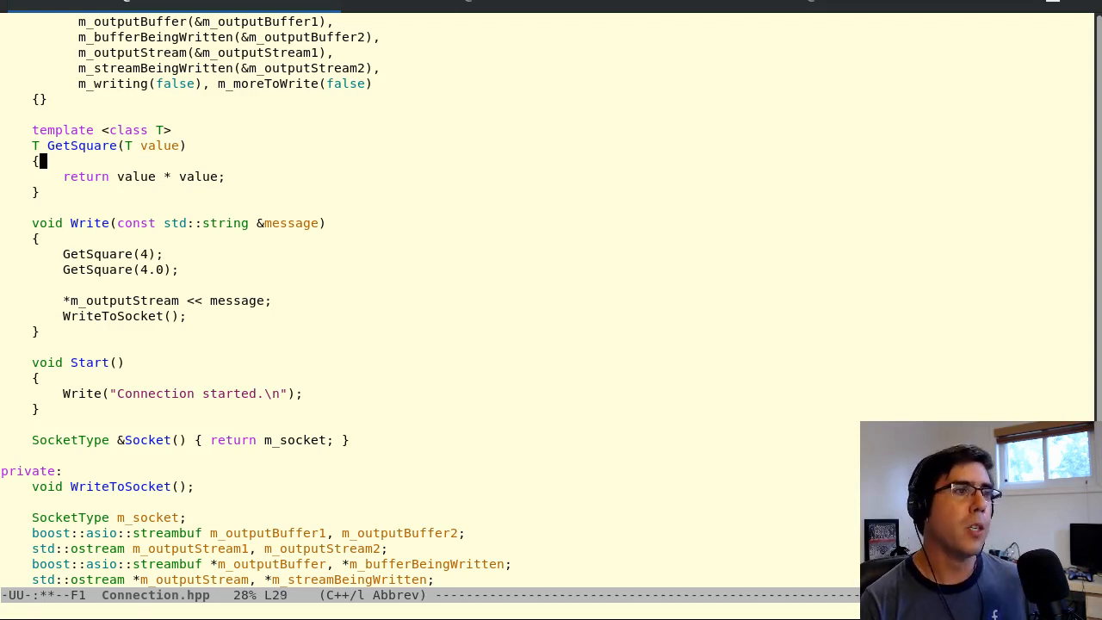
{"action": "key", "text": "Return"}
{"action": "type", "text": "template"}
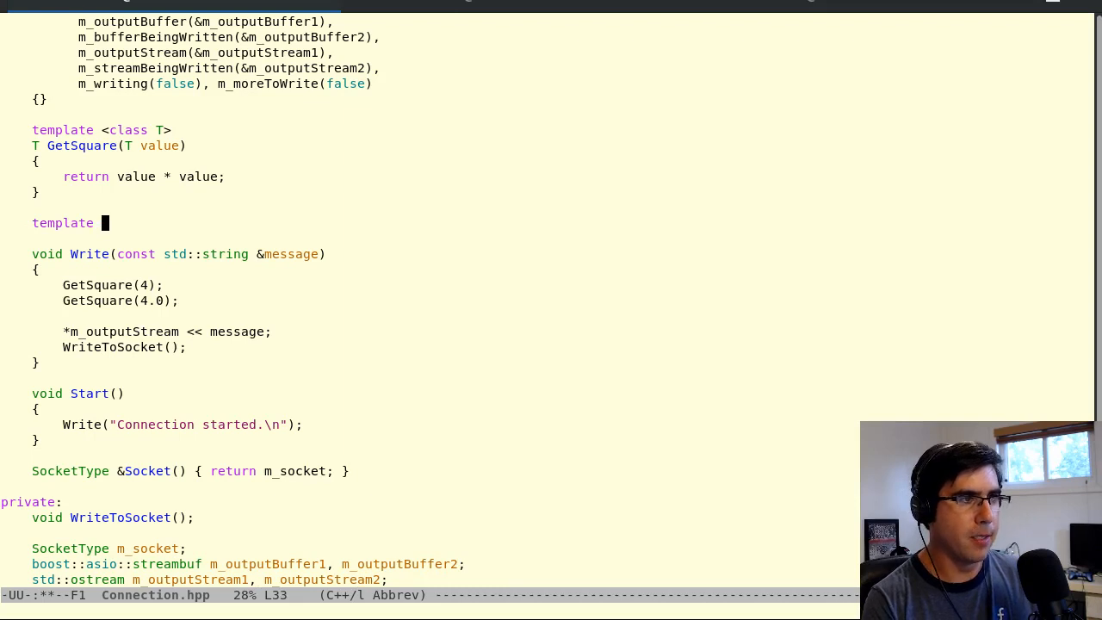
- Type <class T> and AndPrintIt, then delete the whole GetSquare example code
{"action": "type", "text": "<class T>"}
{"action": "type", "text": "T GetSquare"}
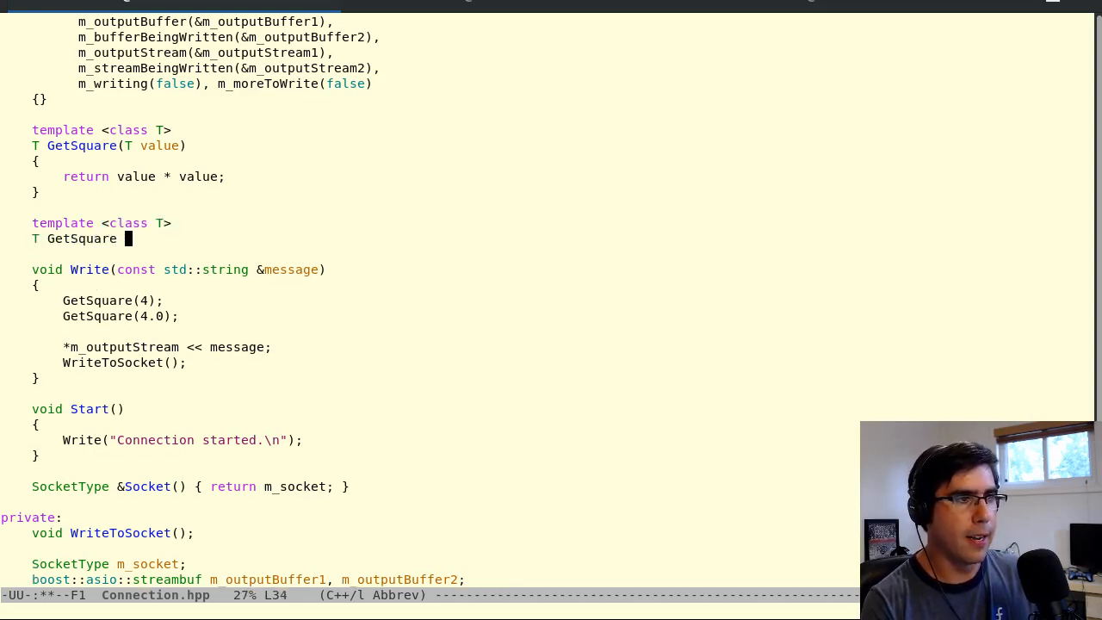
{"action": "type", "text": "AndPrintIt"}
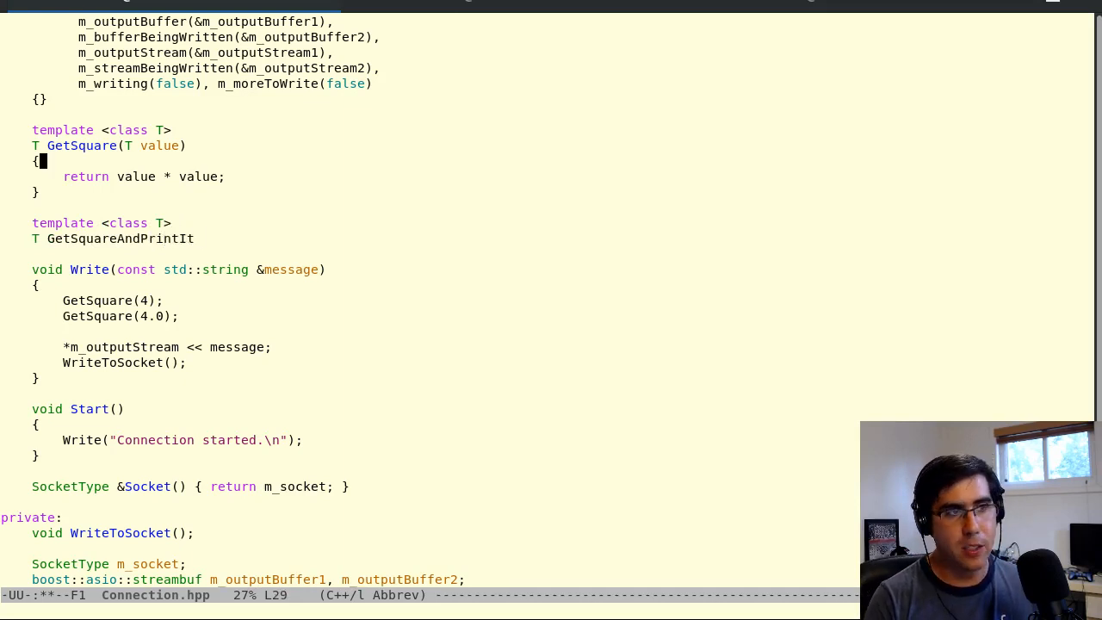
{"action": "key", "text": "up"}
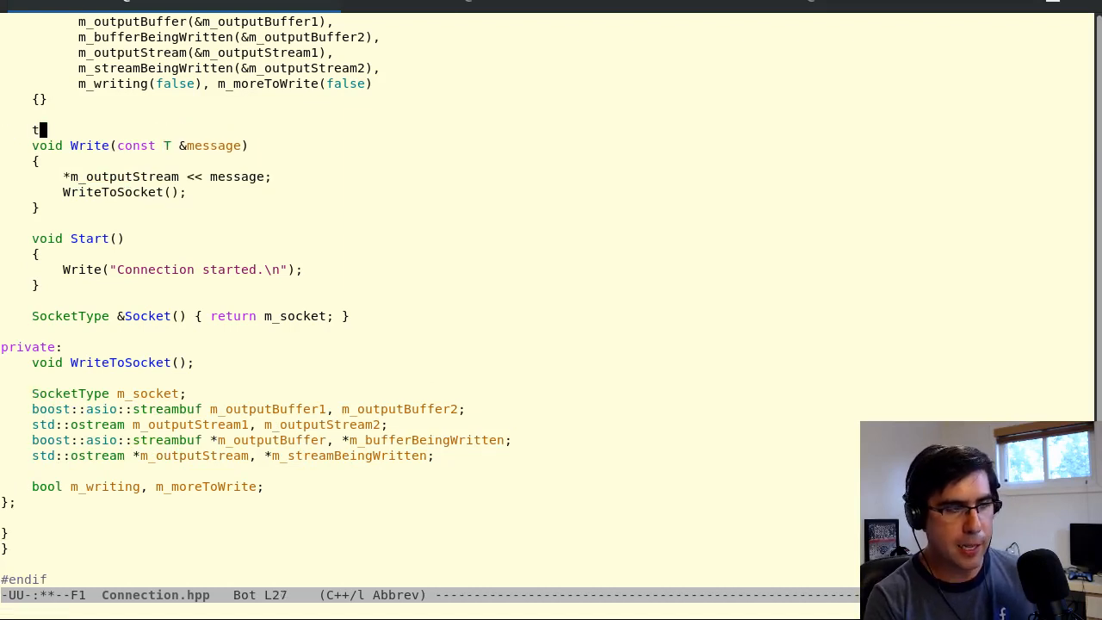
- Complete the template <class T> line above Write and add empty lines before Start()
{"action": "type", "text": "emplate <class T>"}
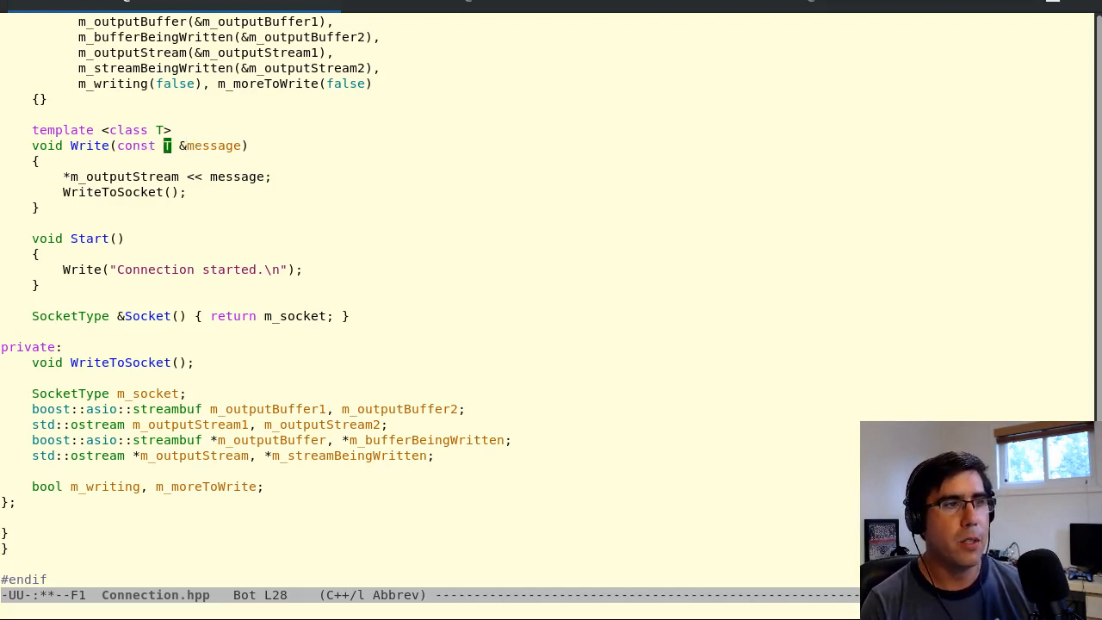
{"action": "left_click", "coordinate": [39, 161]}
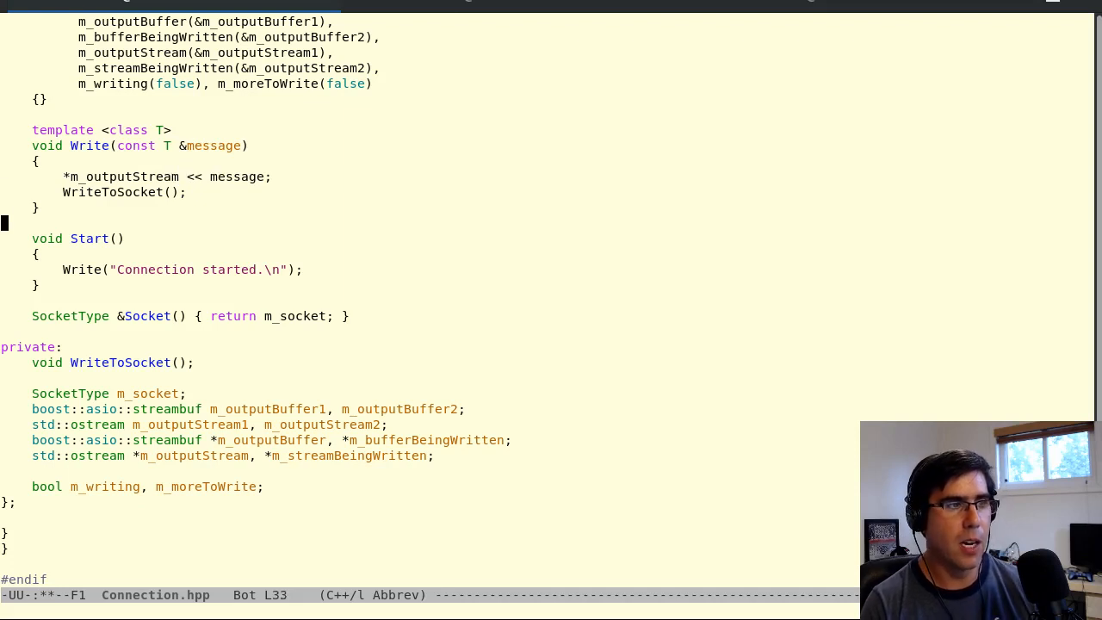
{"action": "key", "text": "Up"}
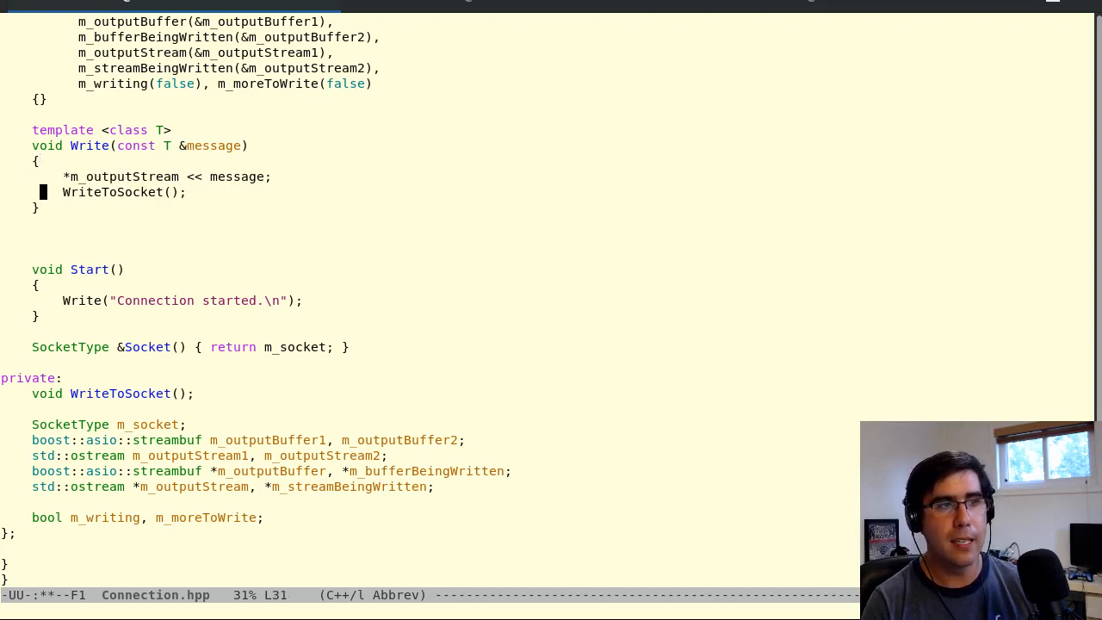
{"action": "key", "text": "down"}
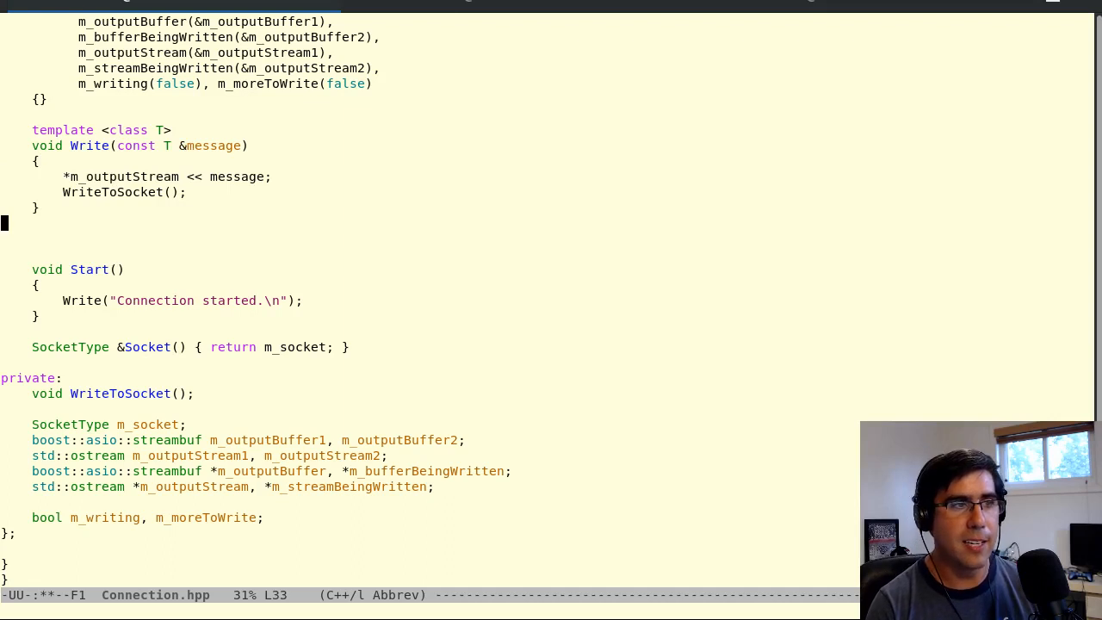
{"action": "key", "text": "down"}
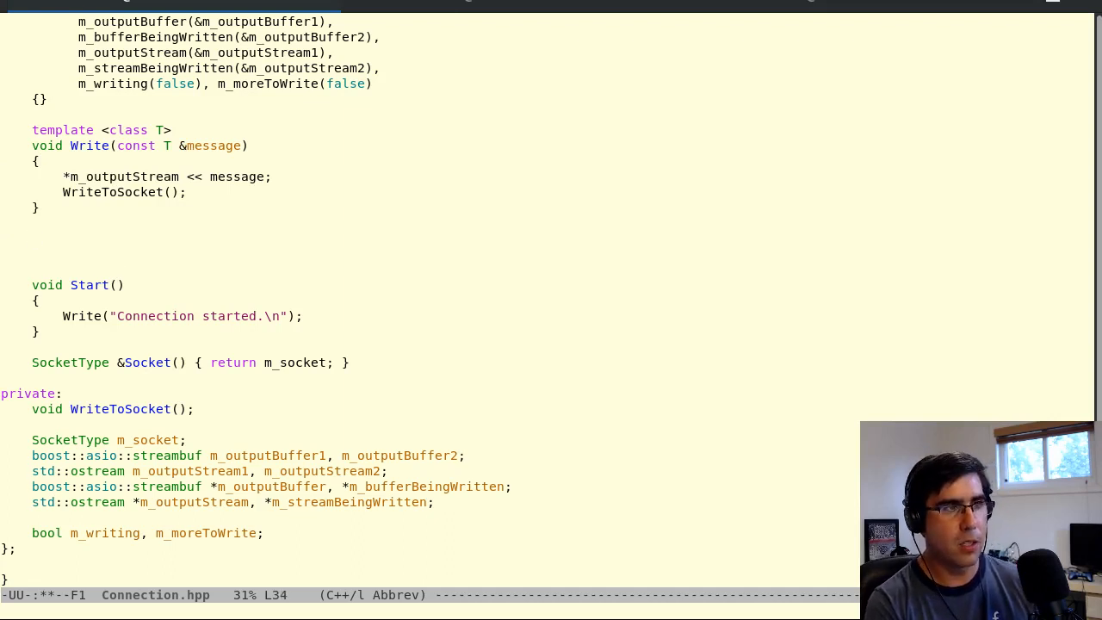
- Declare template <class T> std::ostream &operator<<(const T &message) with an empty body
{"action": "type", "text": "void"}
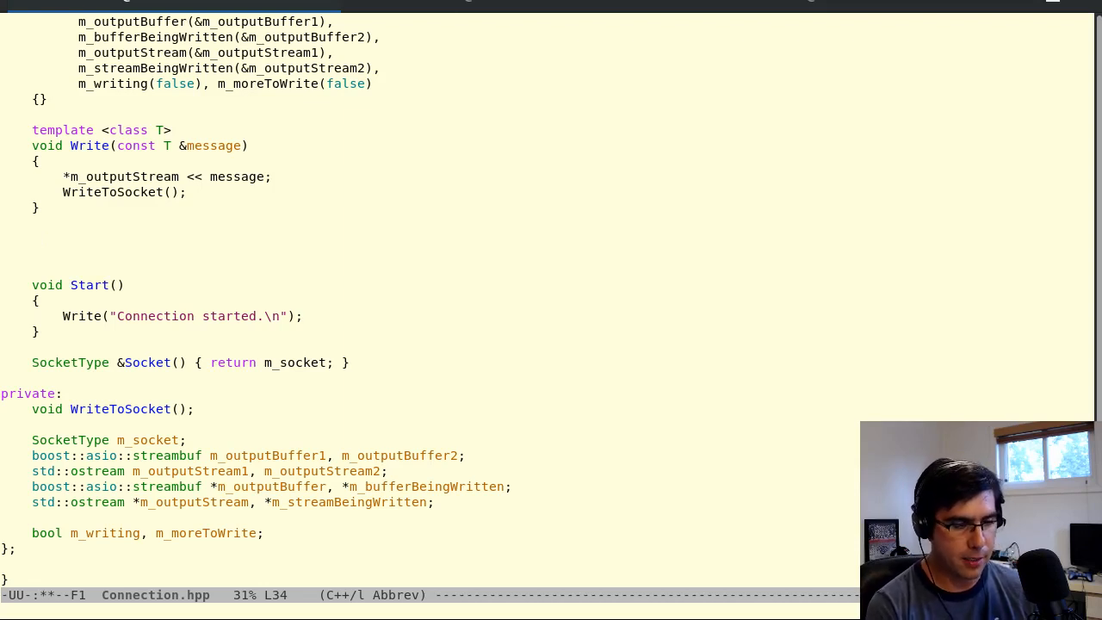
{"action": "type", "text": "std"}
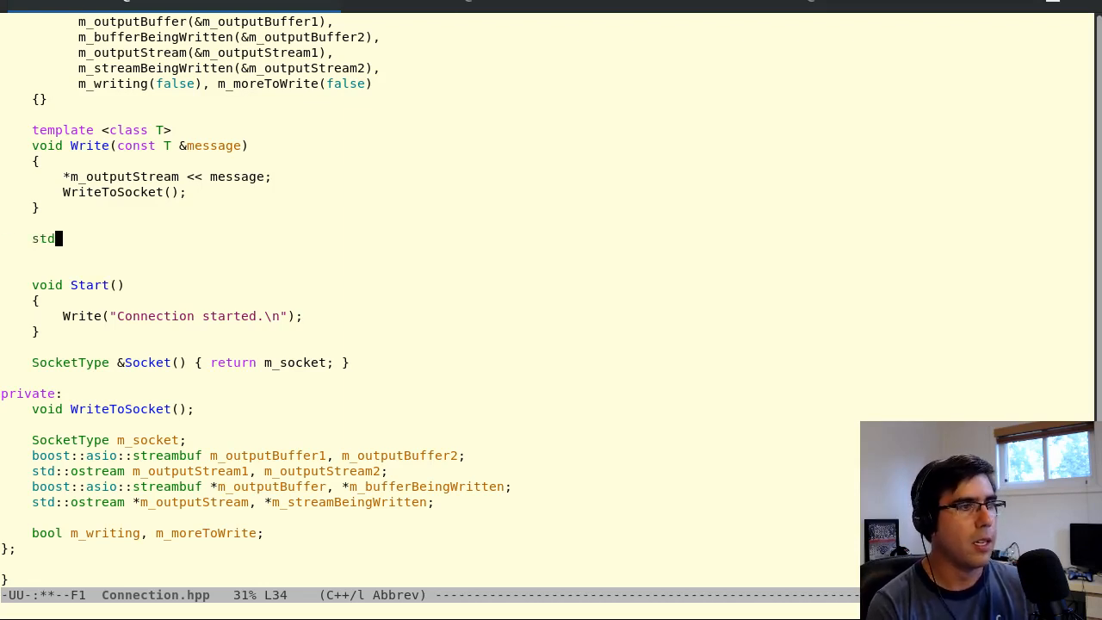
{"action": "type", "text": "::ostream"}
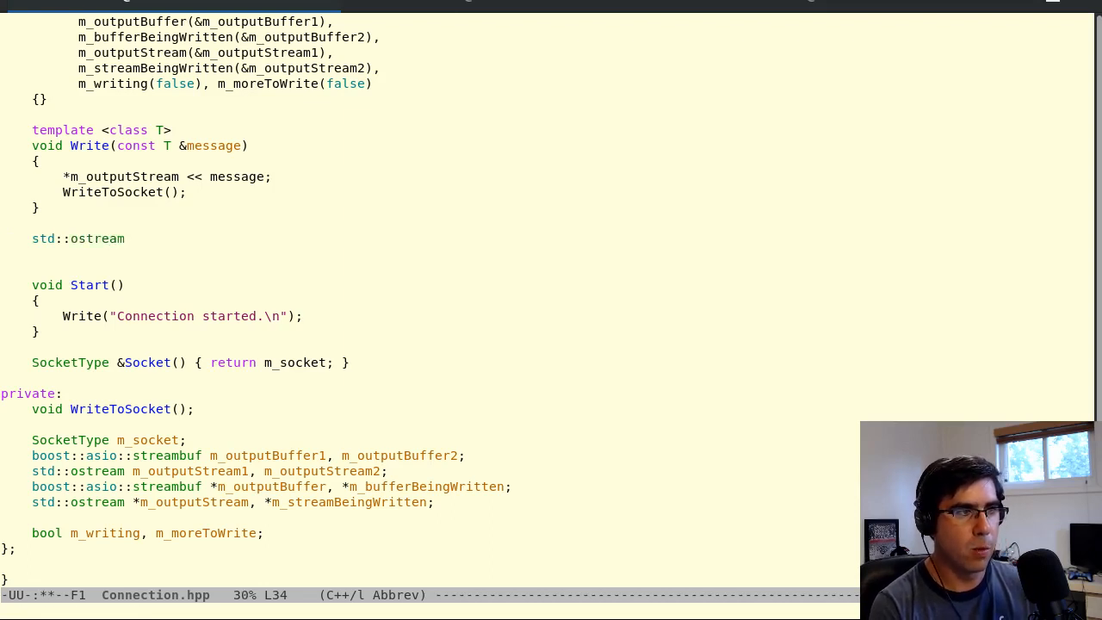
{"action": "type", "text": "&operator"}
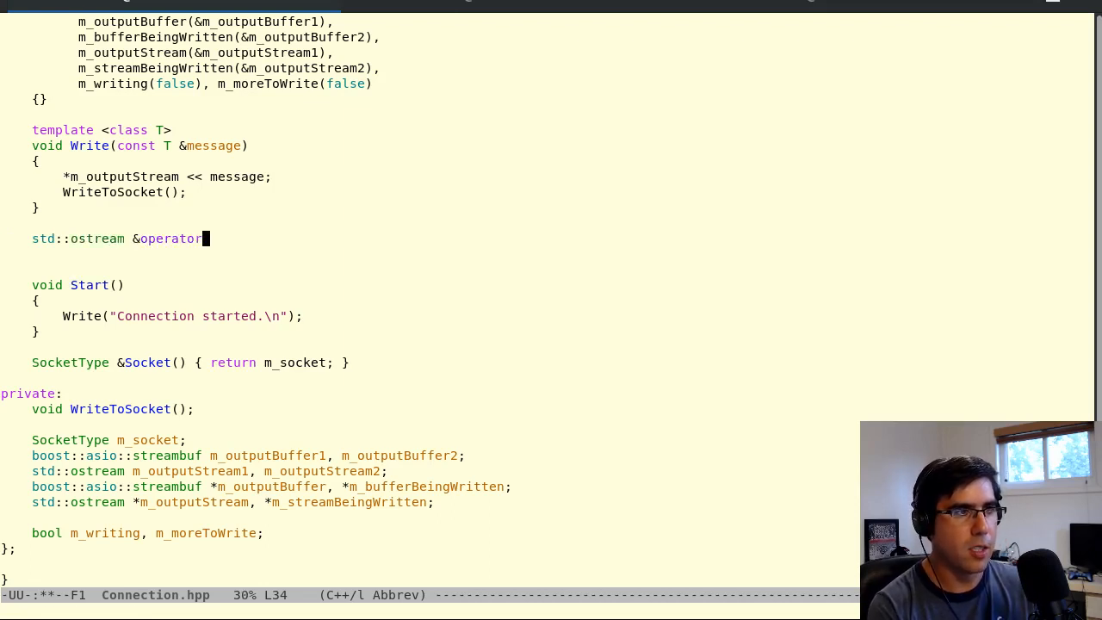
{"action": "type", "text": "<<("}
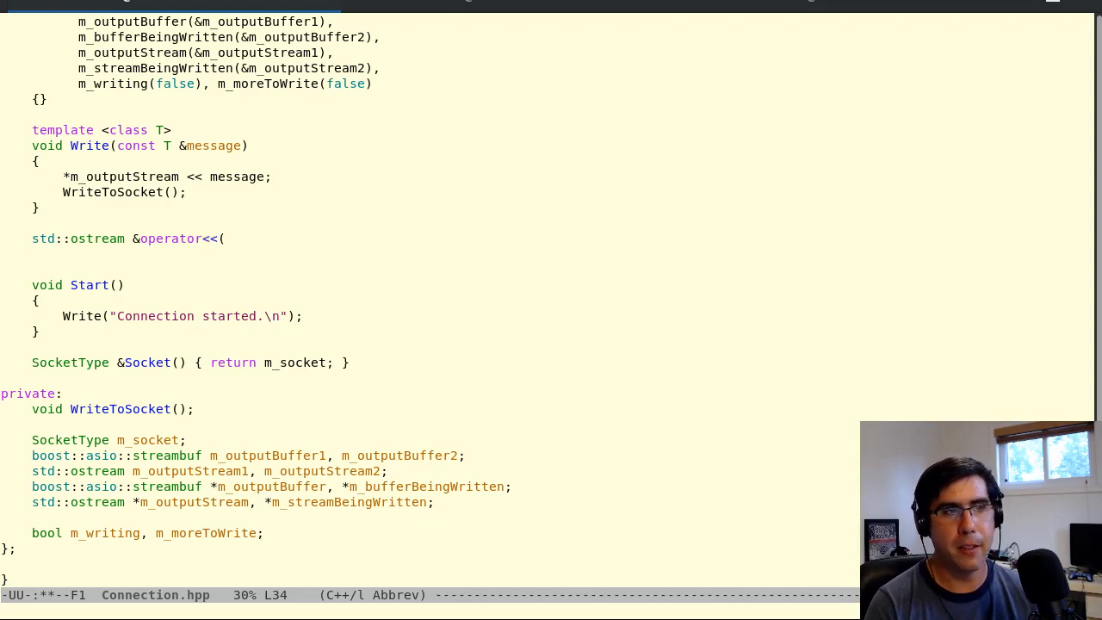
{"action": "type", "text": "const"}
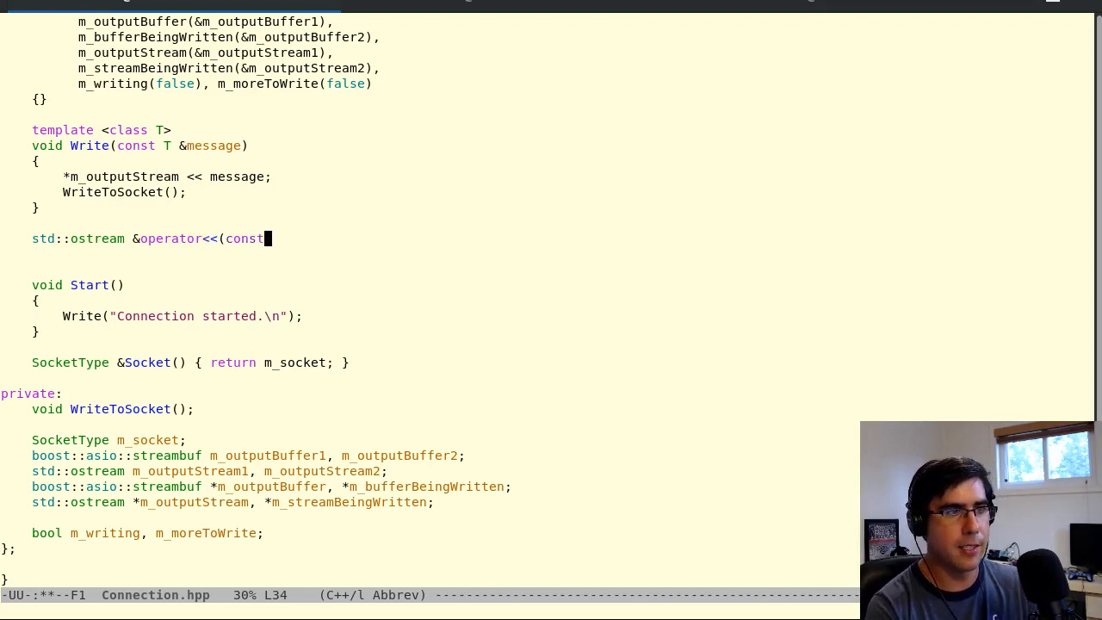
{"action": "type", "text": "T &message"}
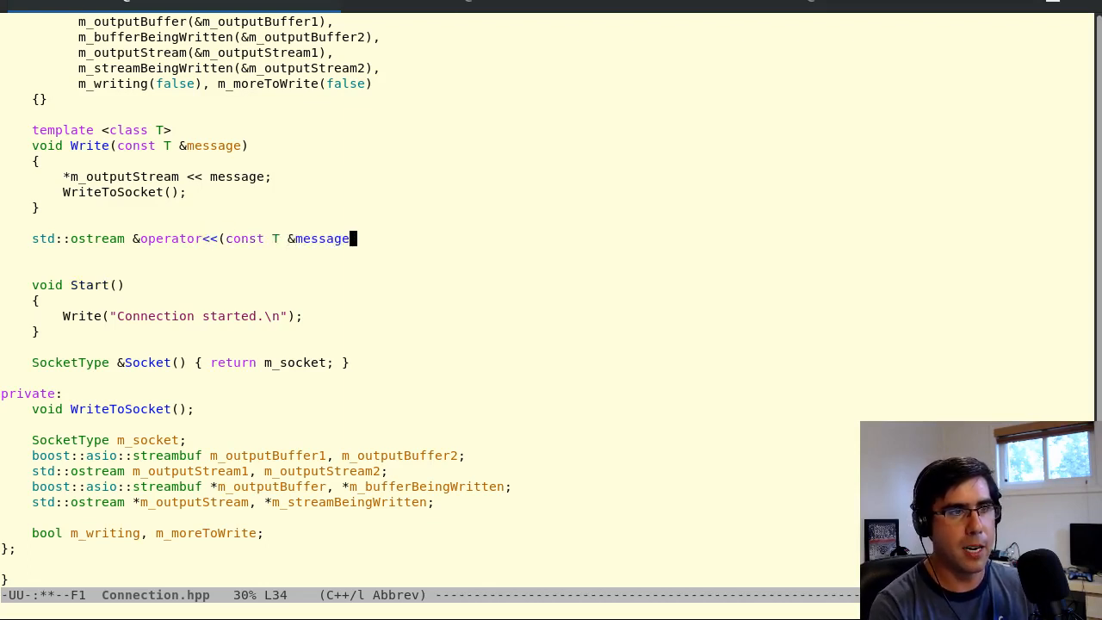
{"action": "type", "text": "template"}
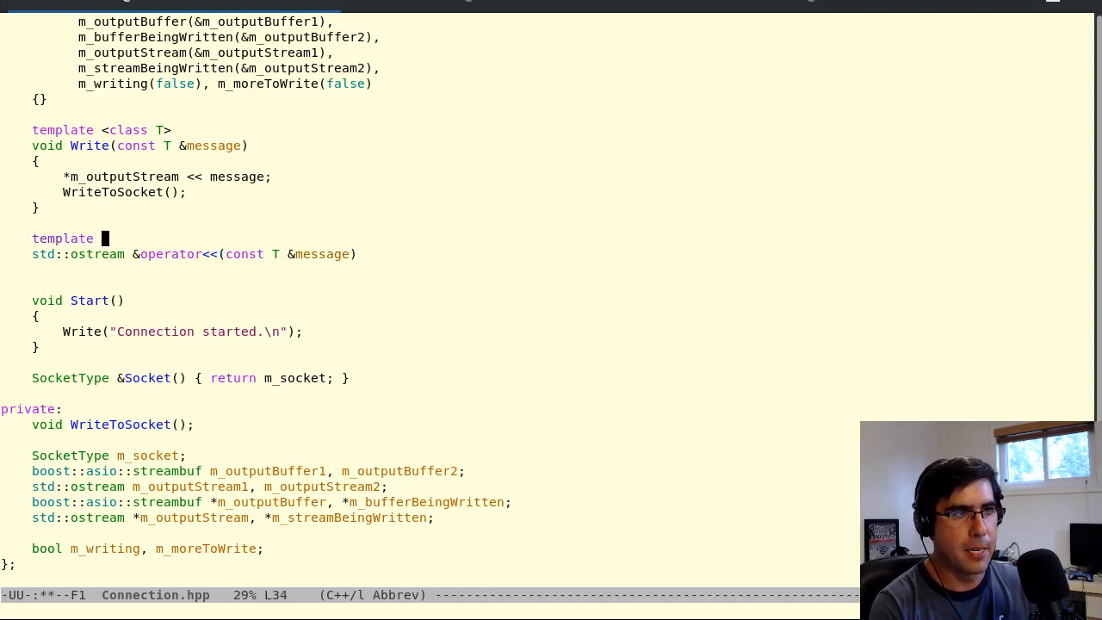
{"action": "type", "text": "<class T>"}
{"action": "type", "text": "{"}
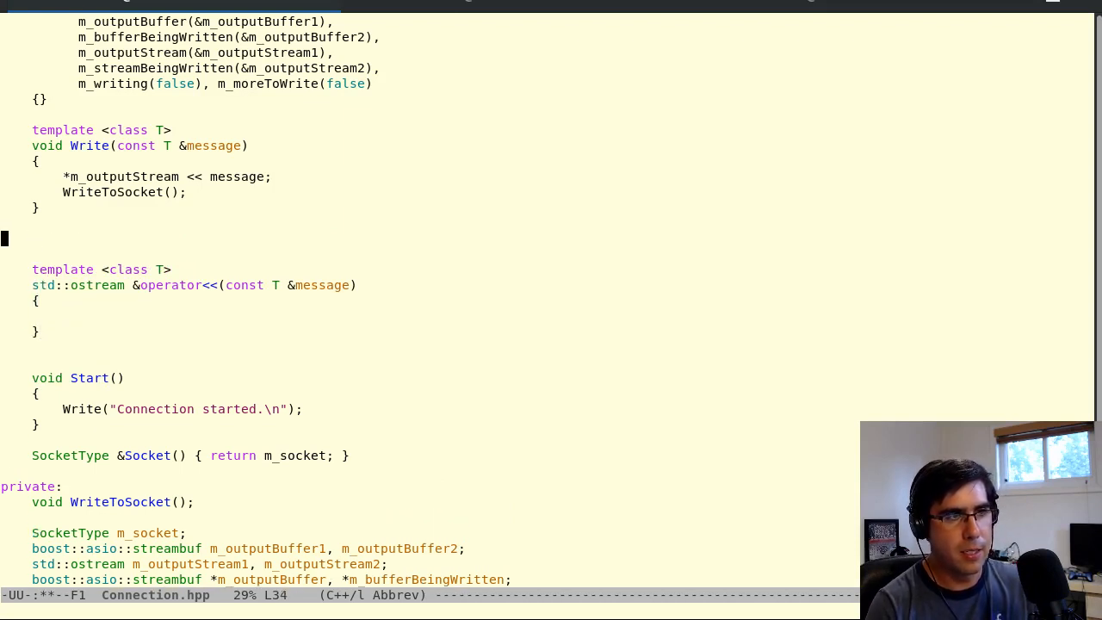
- Write the example comment // connection << "Hi my name is " << joe above the template
{"action": "type", "text": "//"}
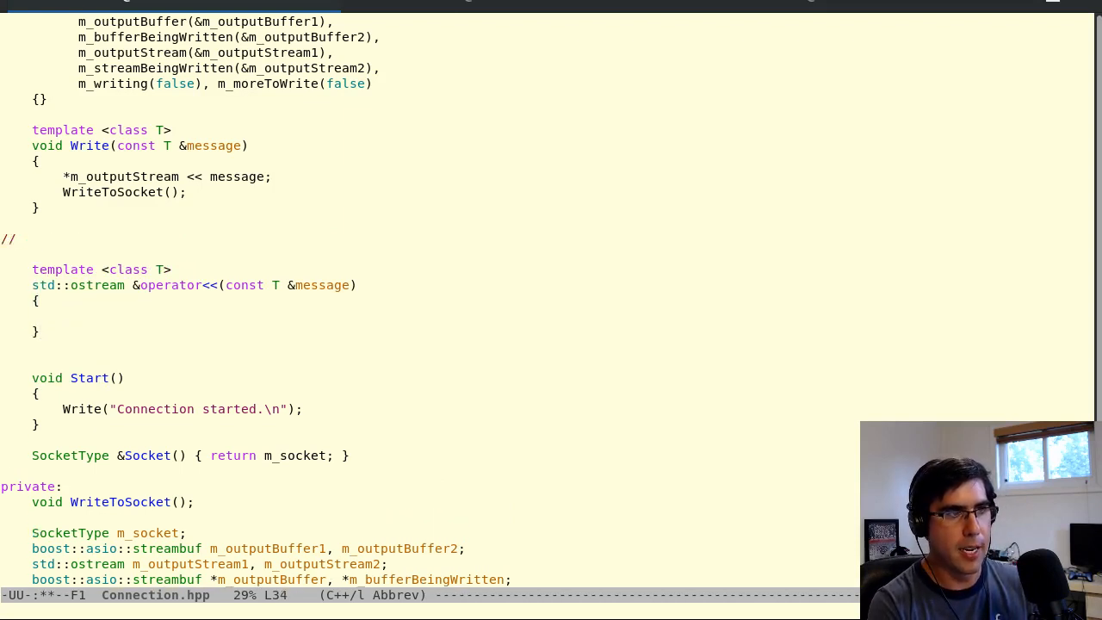
{"action": "type", "text": "connection << \""}
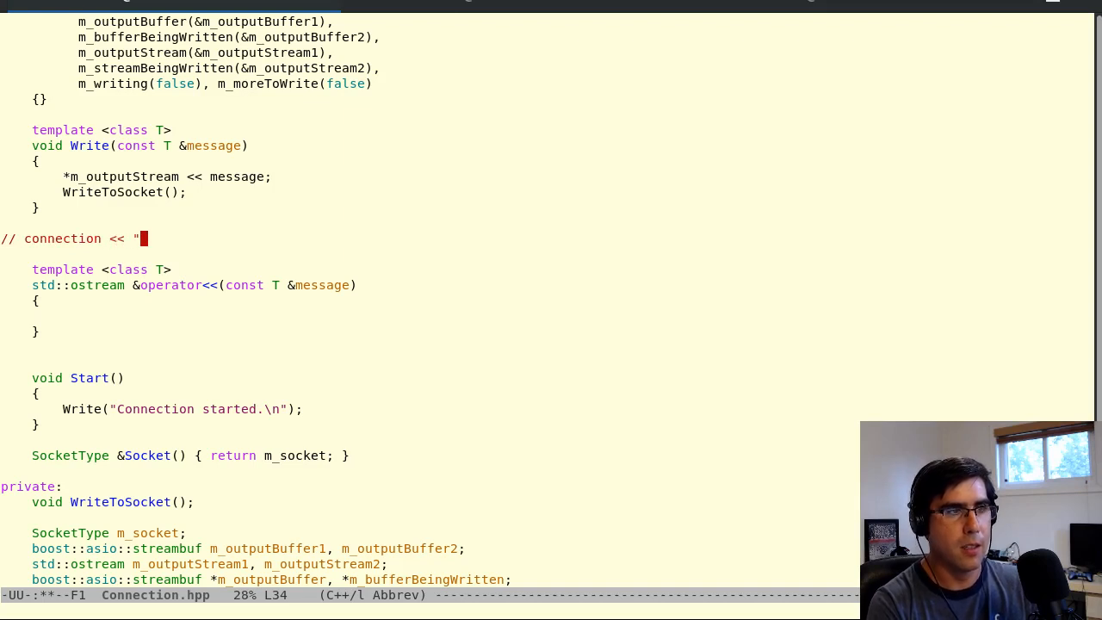
{"action": "type", "text": "Hi my name is \" <<"}
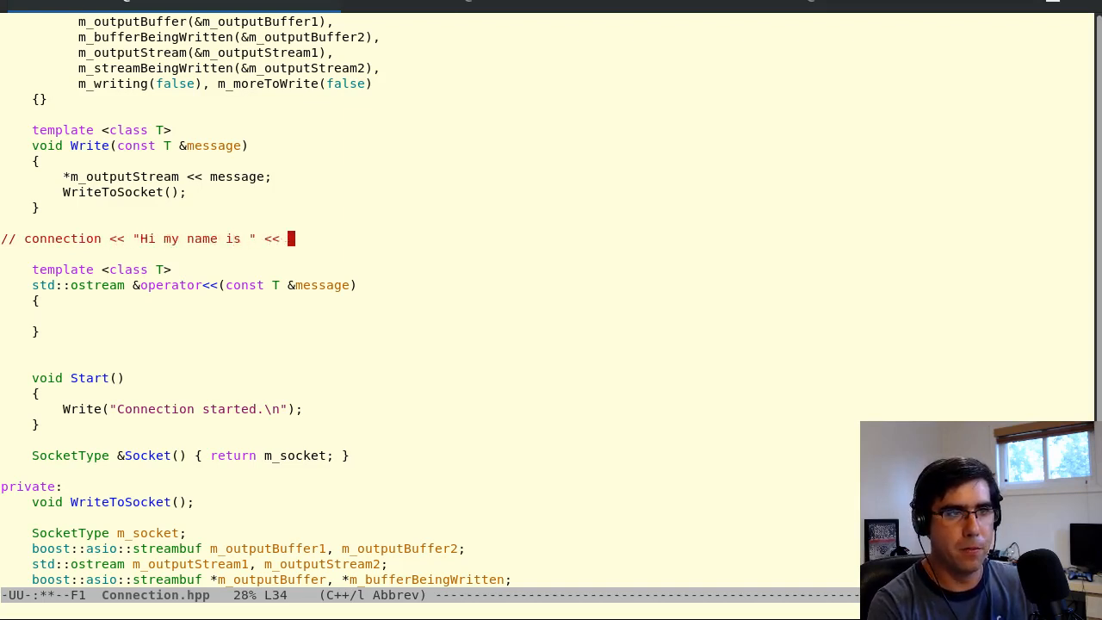
{"action": "type", "text": "joe"}
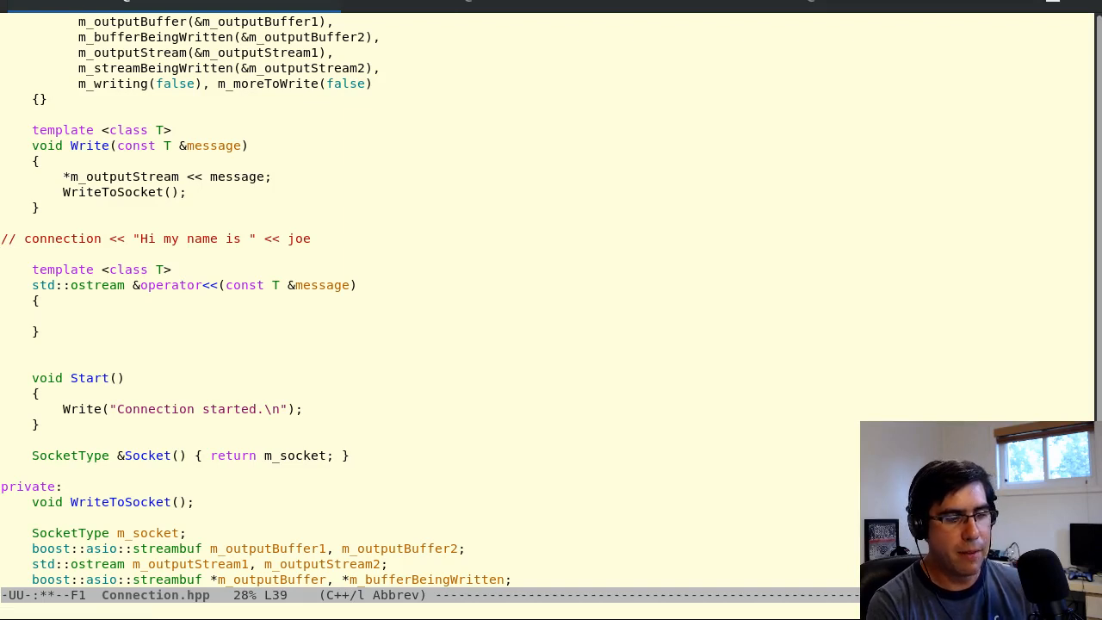
- Give operator<< a body calling Write(message) and returning *m_outputStream
{"action": "type", "text": "Write(messa"}
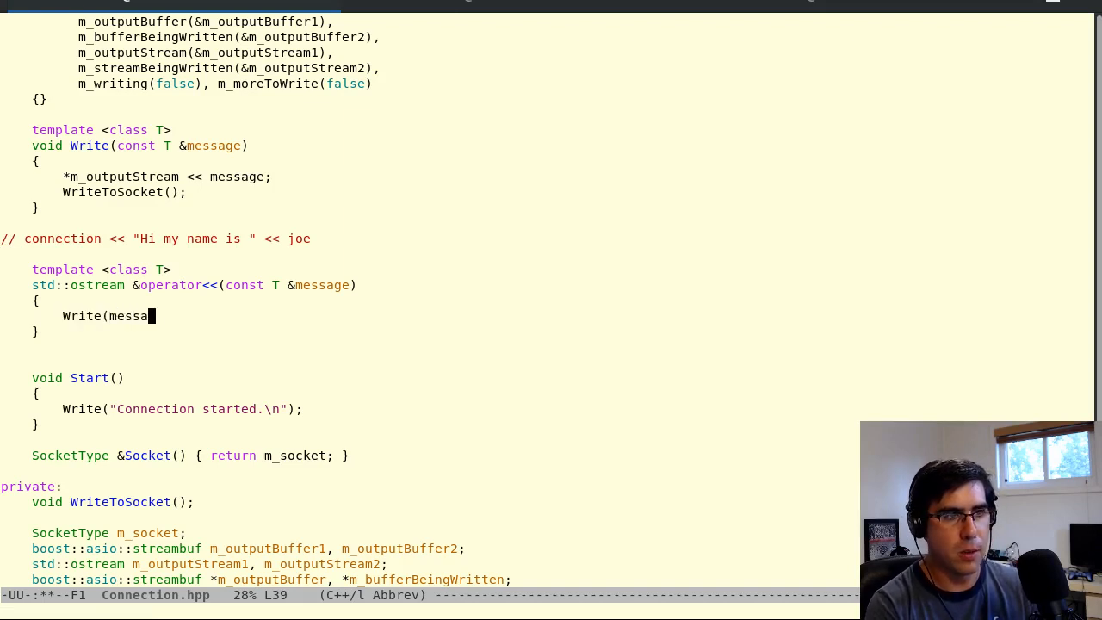
{"action": "type", "text": "ge);"}
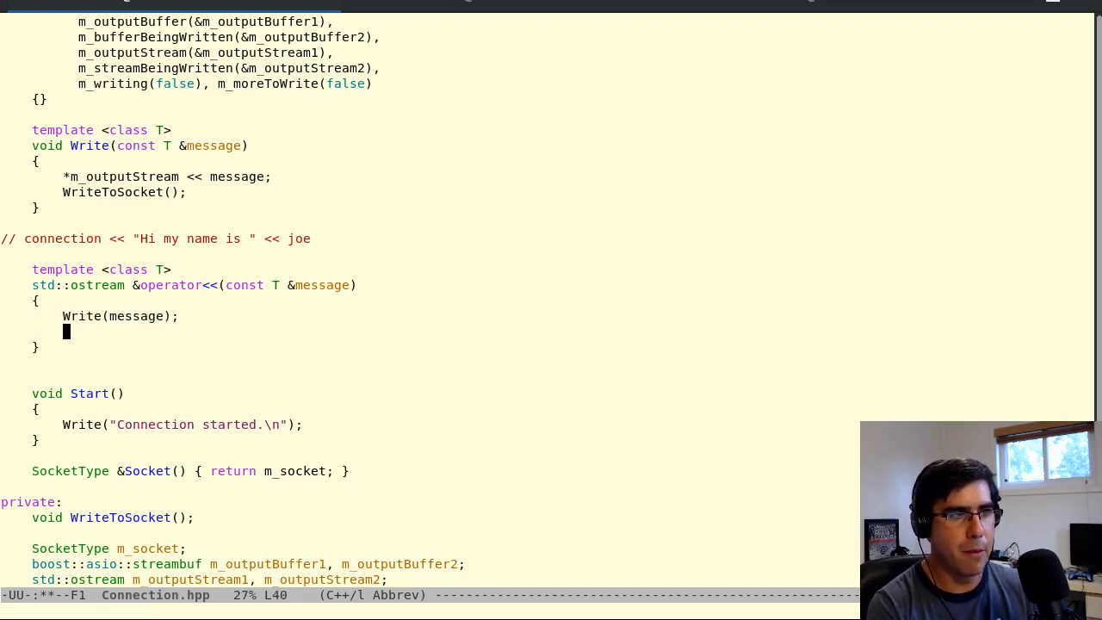
{"action": "type", "text": "return"}
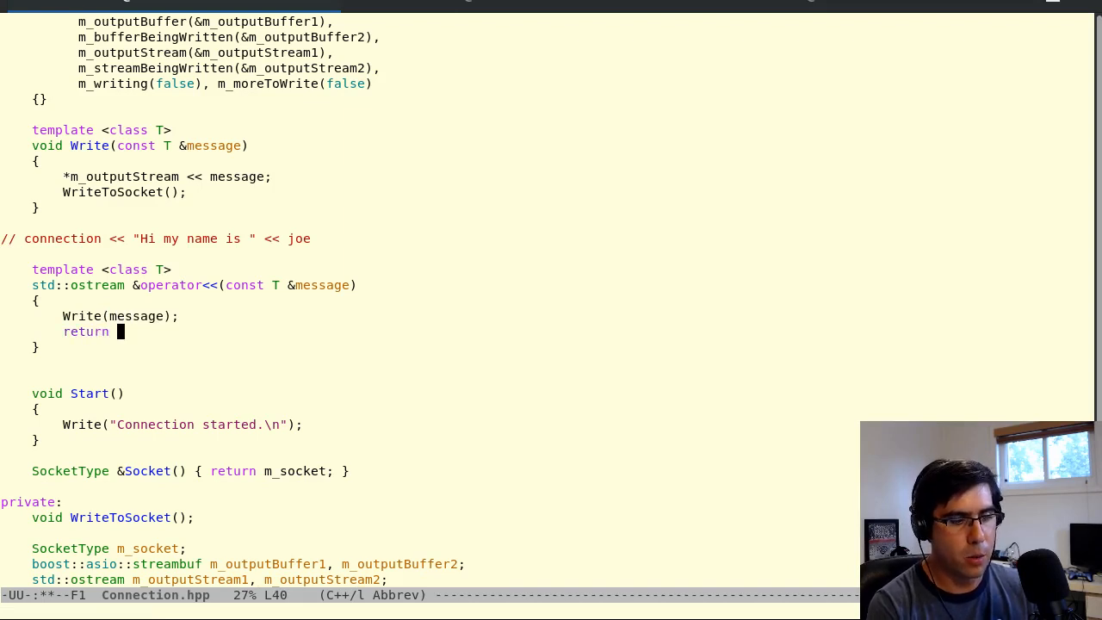
{"action": "type", "text": "*m_outputStream;"}
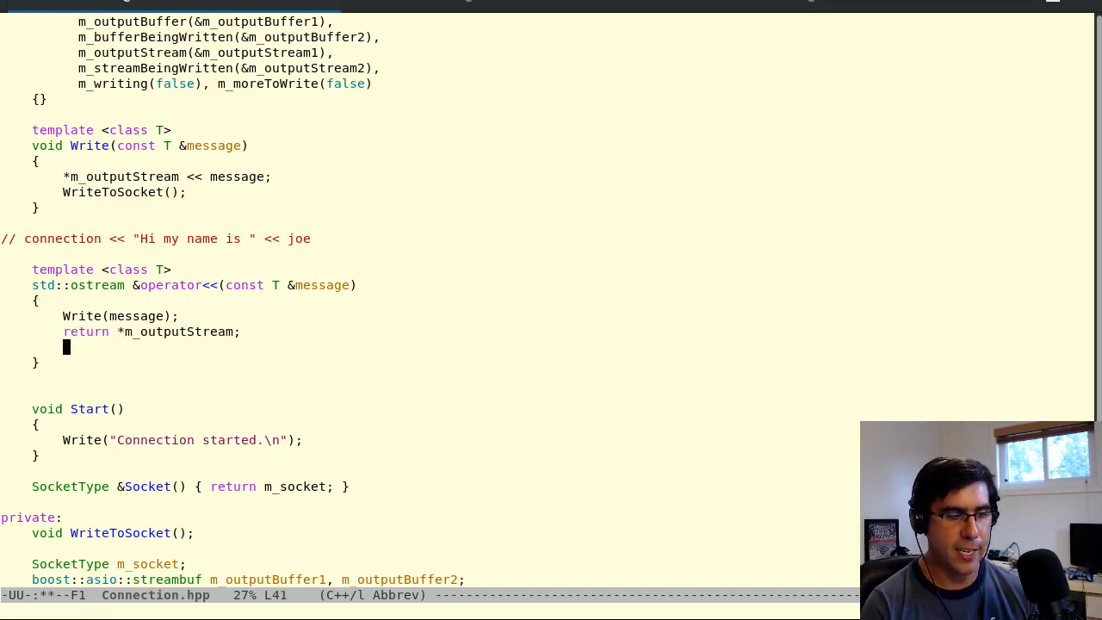
- Add then remove a stray WriteToSocket call from operator<<
{"action": "type", "text": "WriteTO"}
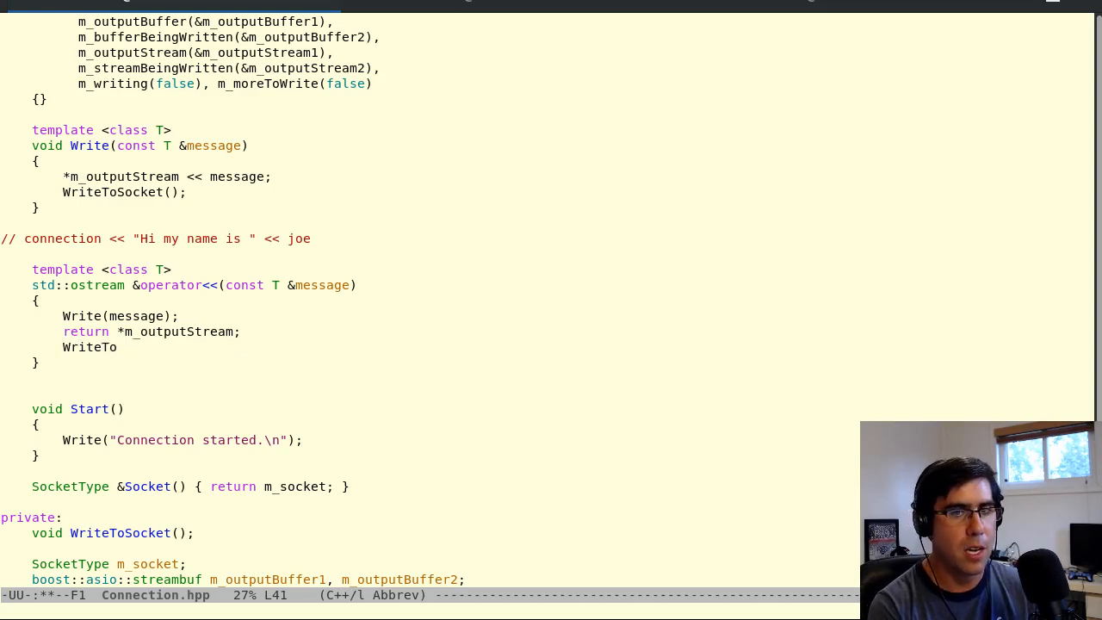
{"action": "type", "text": "Socket();"}
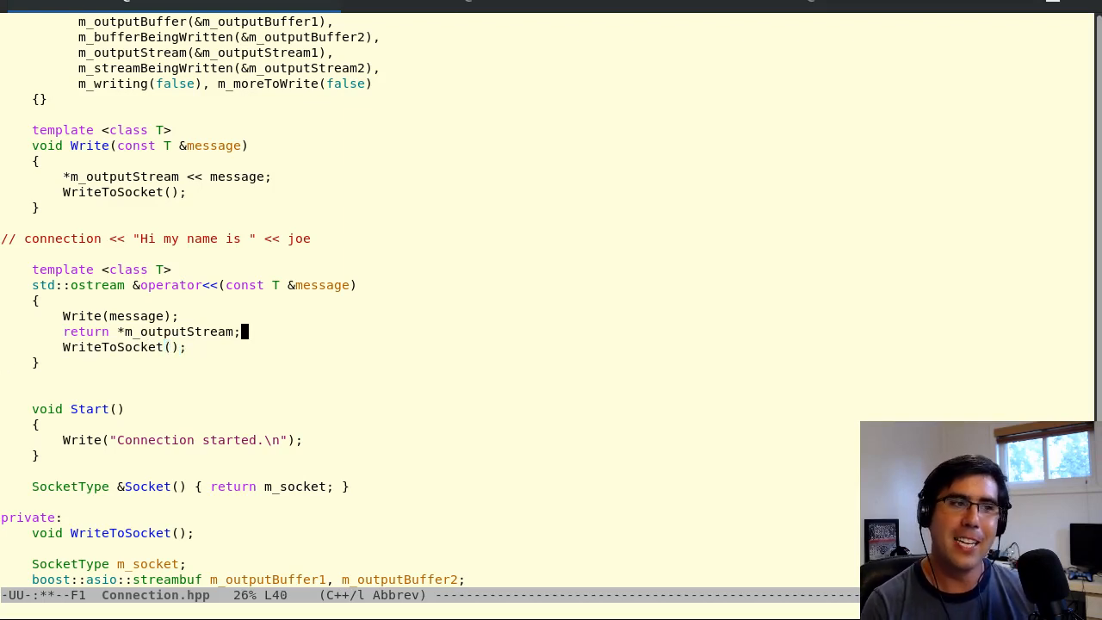
{"action": "key", "text": "down"}
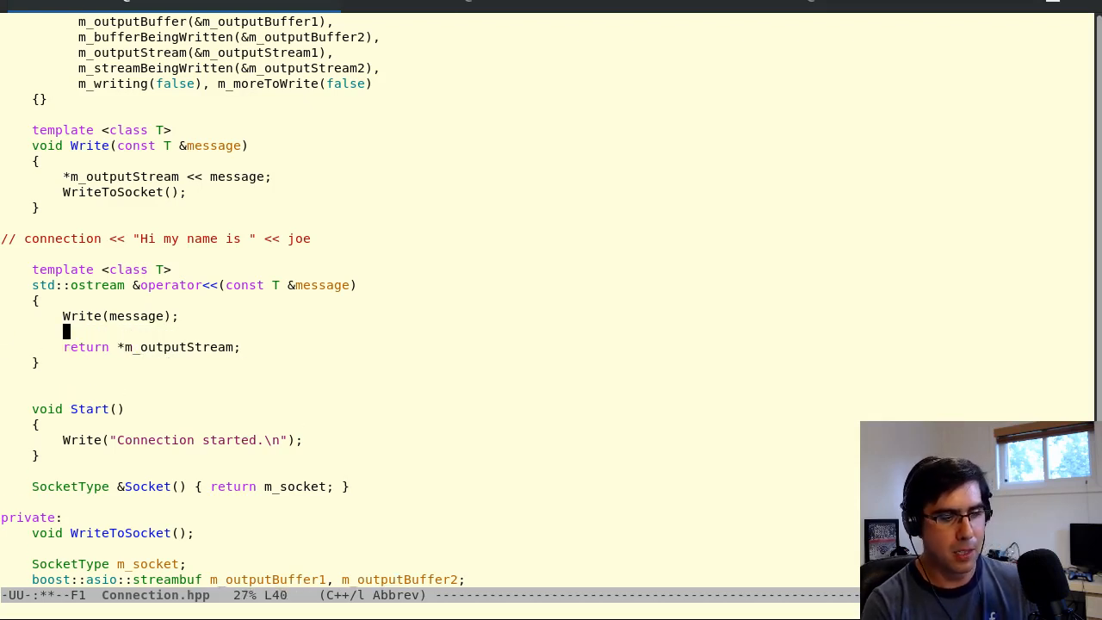
- Insert m_moreToWrite = true; between the Write call and the return
{"action": "type", "text": "m_moreTOW"}
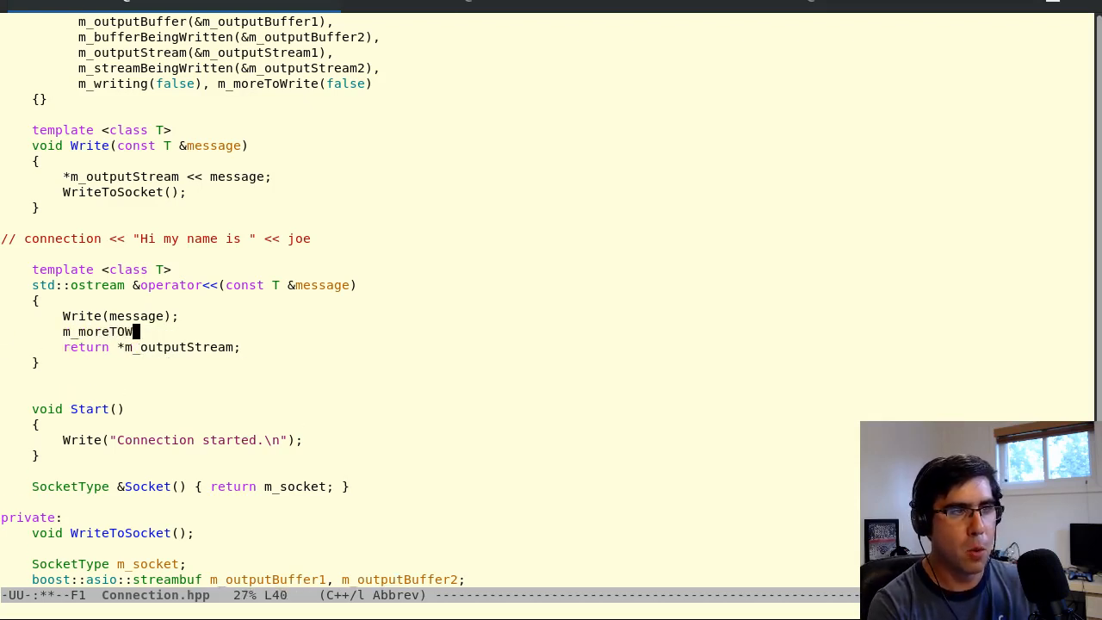
{"action": "type", "text": "rite ="}
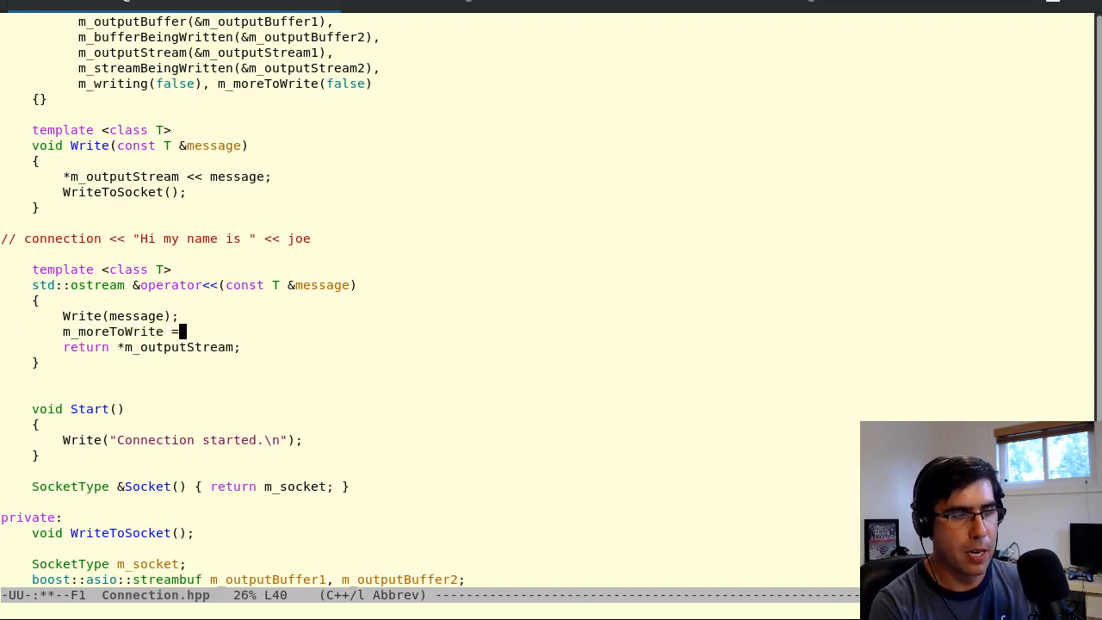
{"action": "type", "text": "true;"}
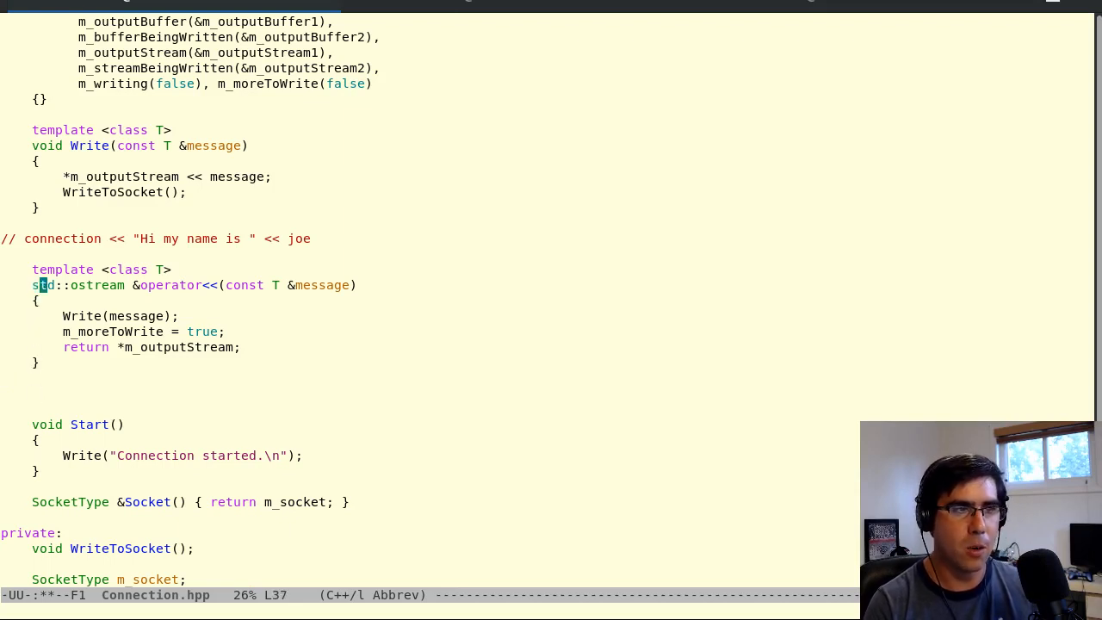
{"action": "mouse_move", "coordinate": [303, 285]}
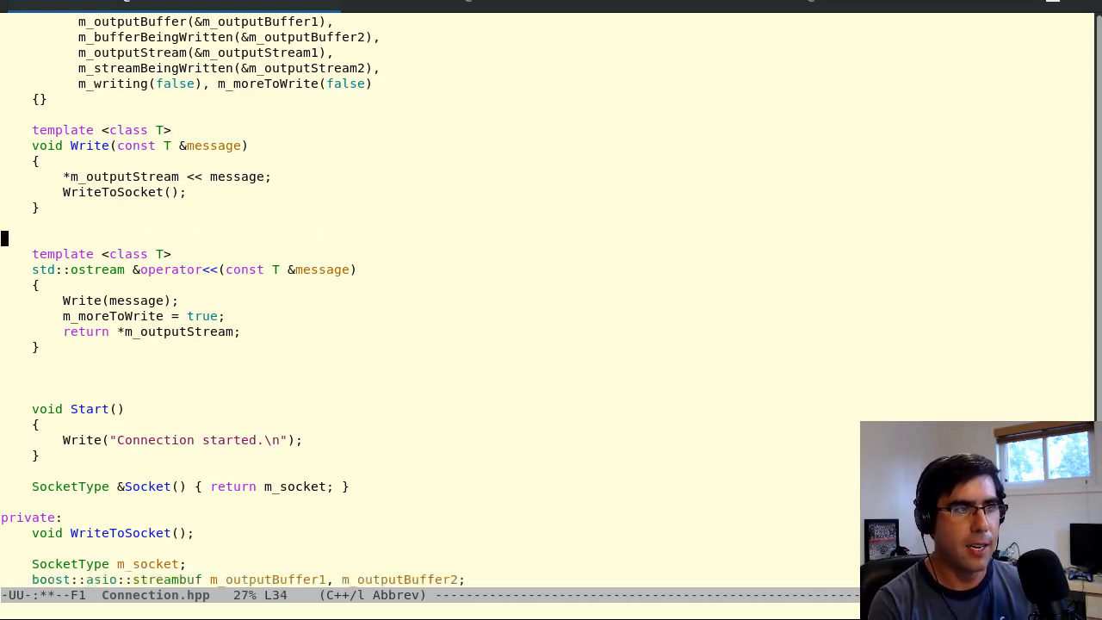
- Declare a std::ostream &ostream() member after operator<<
{"action": "type", "text": "s"}
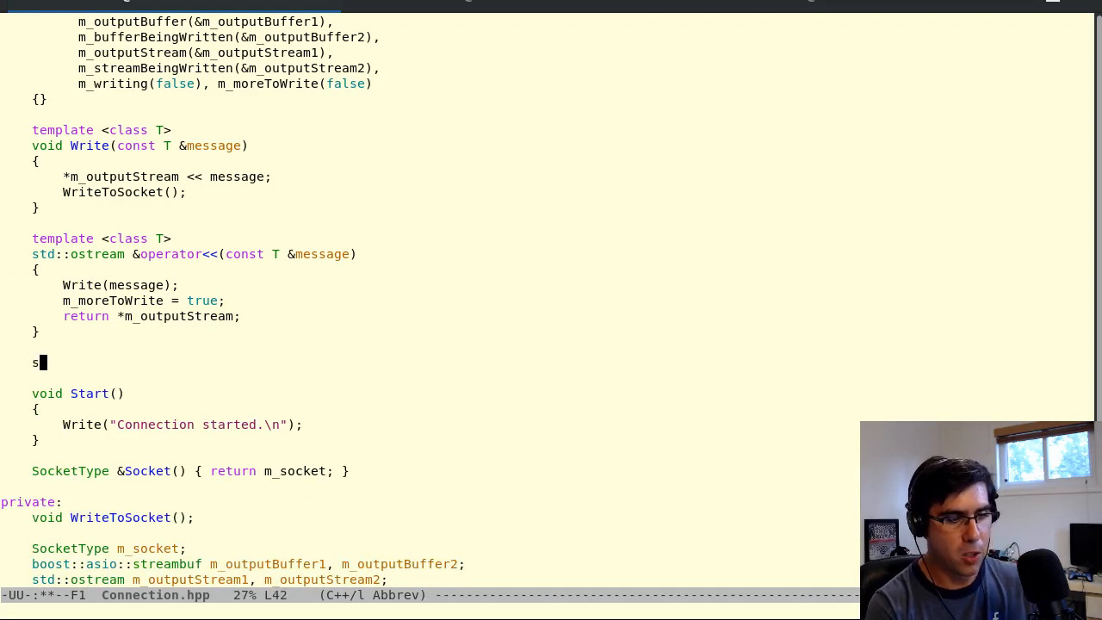
{"action": "type", "text": "td::ostream &ostream("}
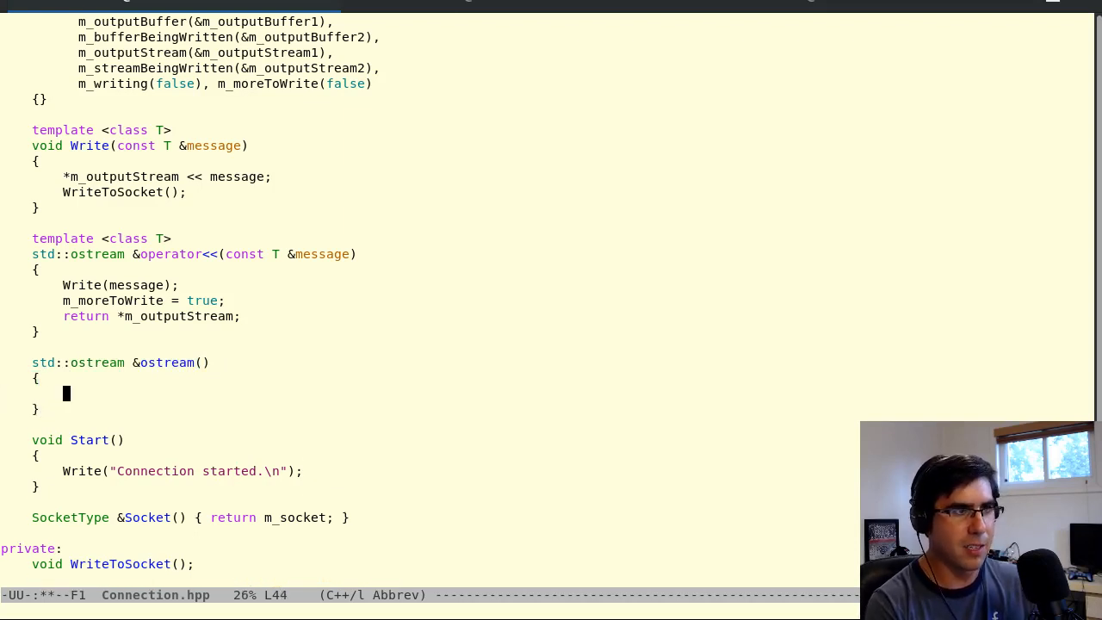
- Fill ostream() with WriteToSocket(), m_moreToWrite = true and return *m_outputStream
{"action": "type", "text": "WriteToSo"}
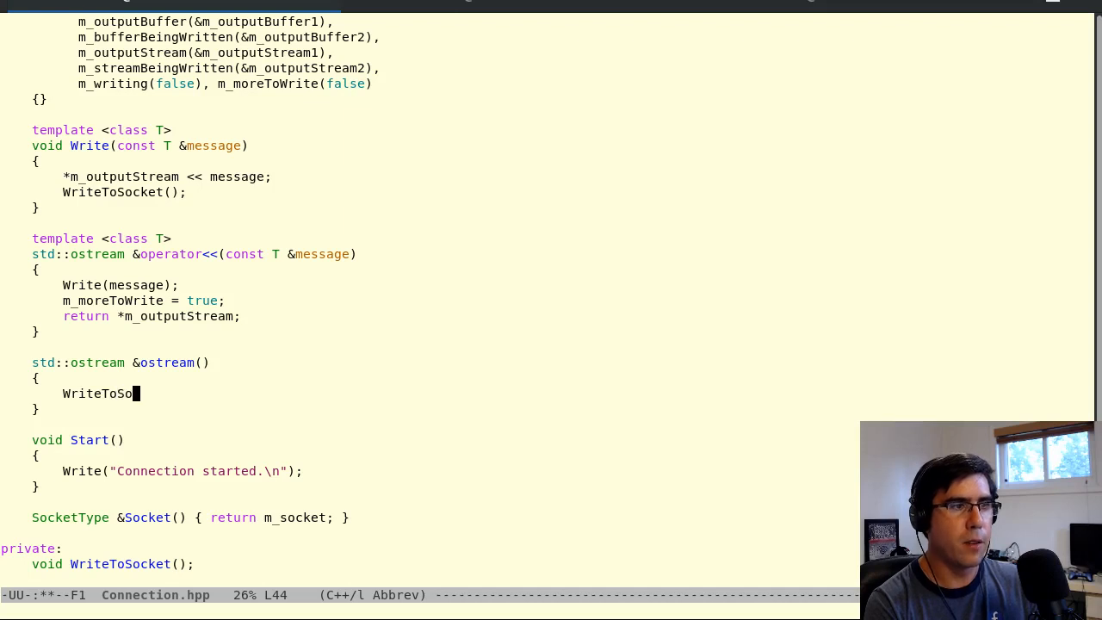
{"action": "type", "text": "cket();"}
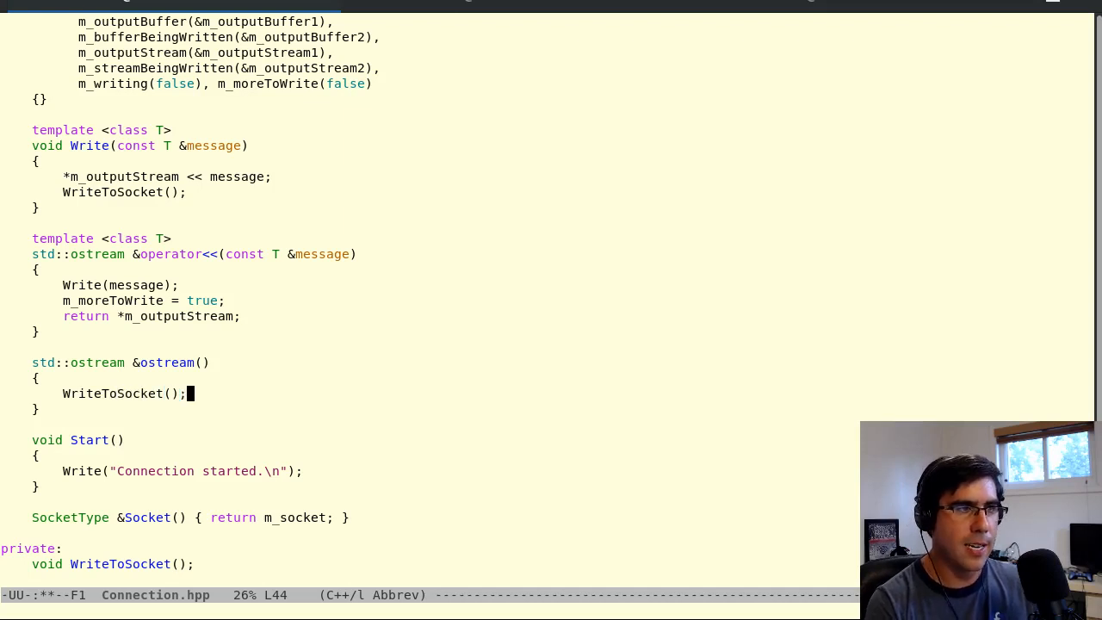
{"action": "type", "text": "m_m"}
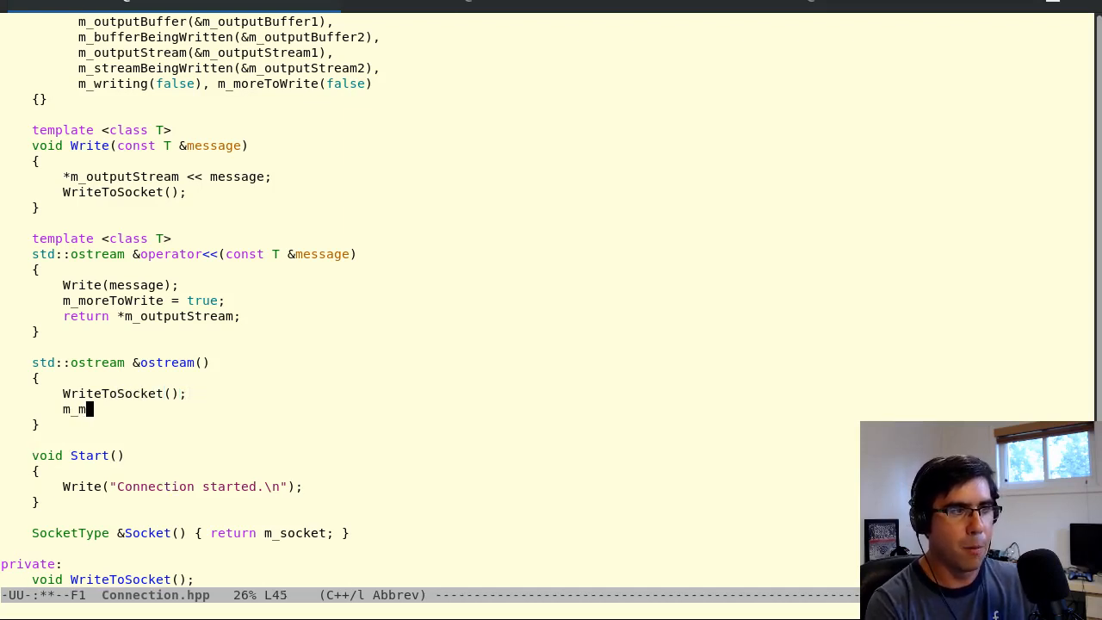
{"action": "type", "text": "oreToWrite = true;"}
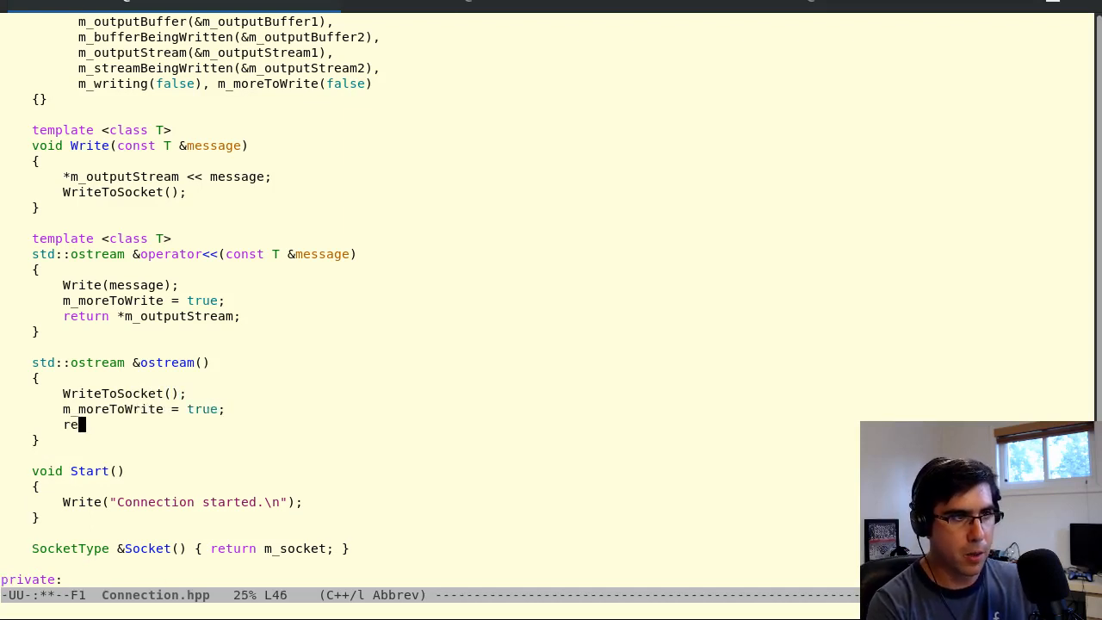
{"action": "type", "text": "turn *m_output"}
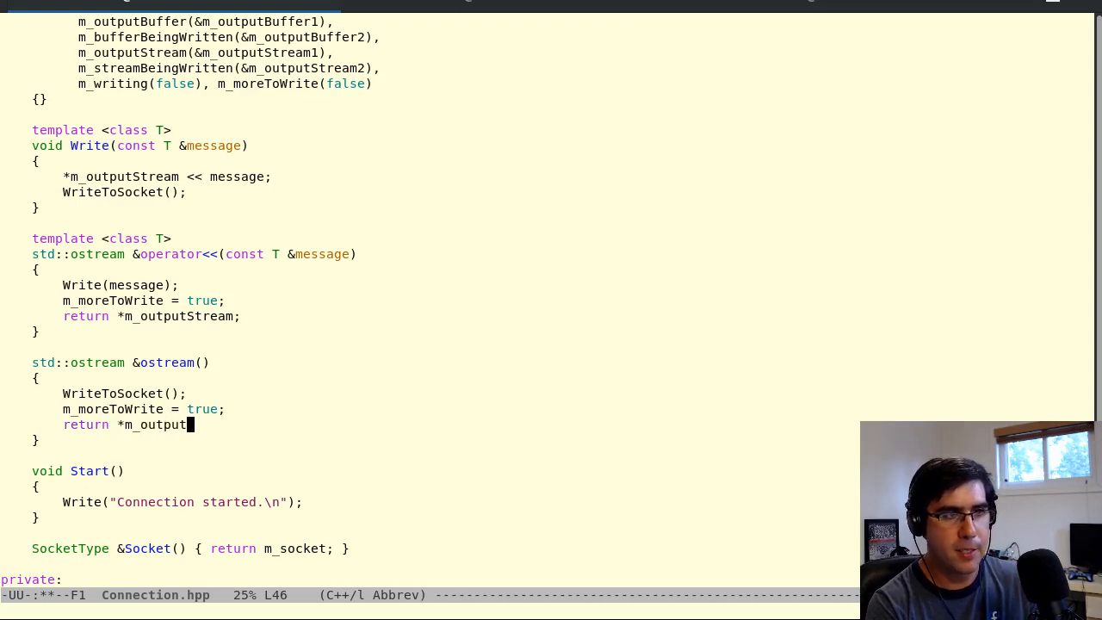
{"action": "type", "text": "Stream;"}
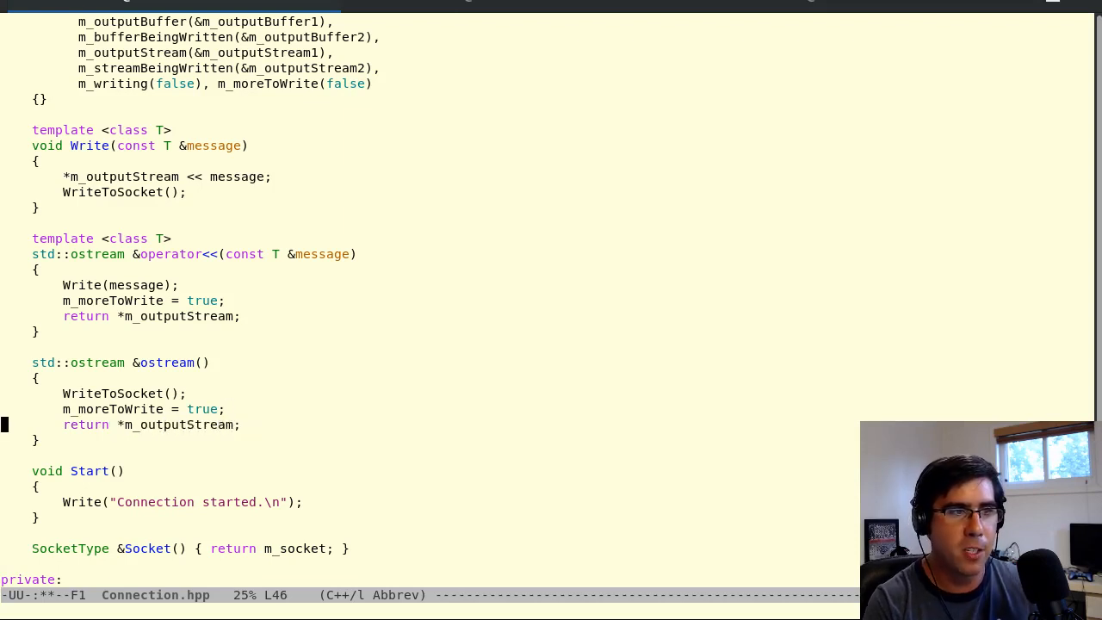